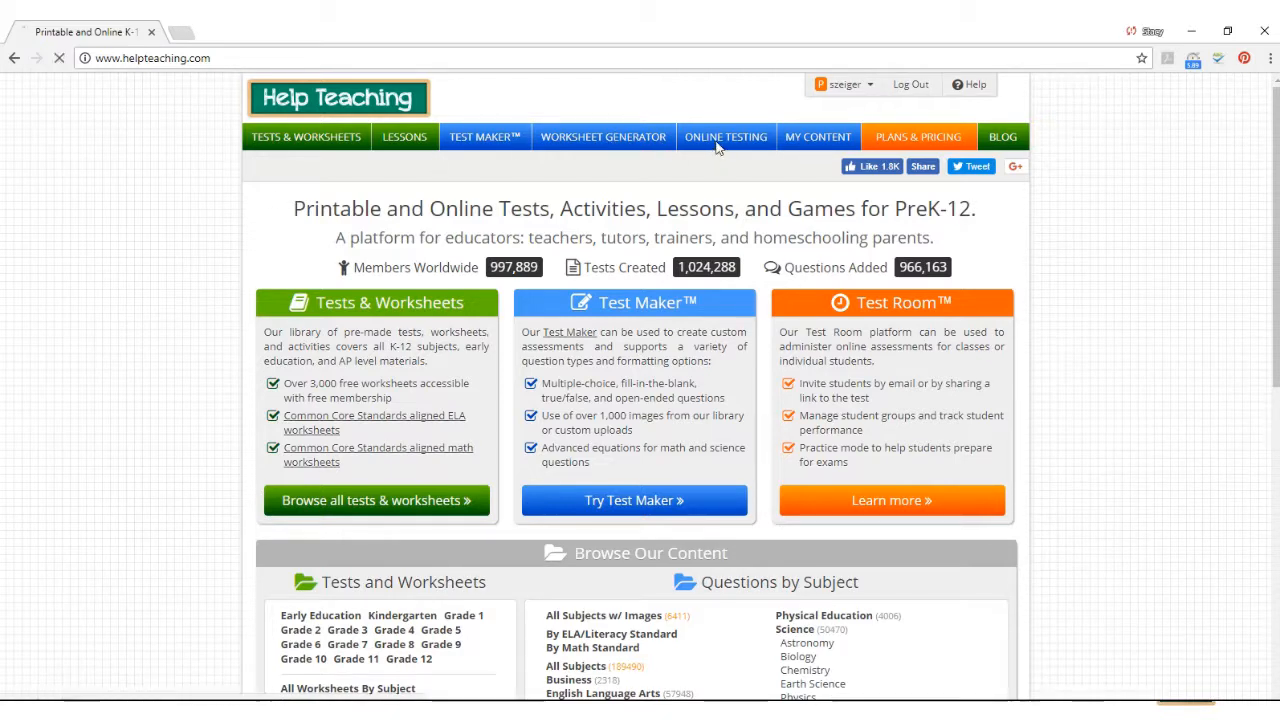
Step: Open the Online Testing Test Room, then its Manage Students & Classes shortcut
{"action": "left_click", "coordinate": [725, 137]}
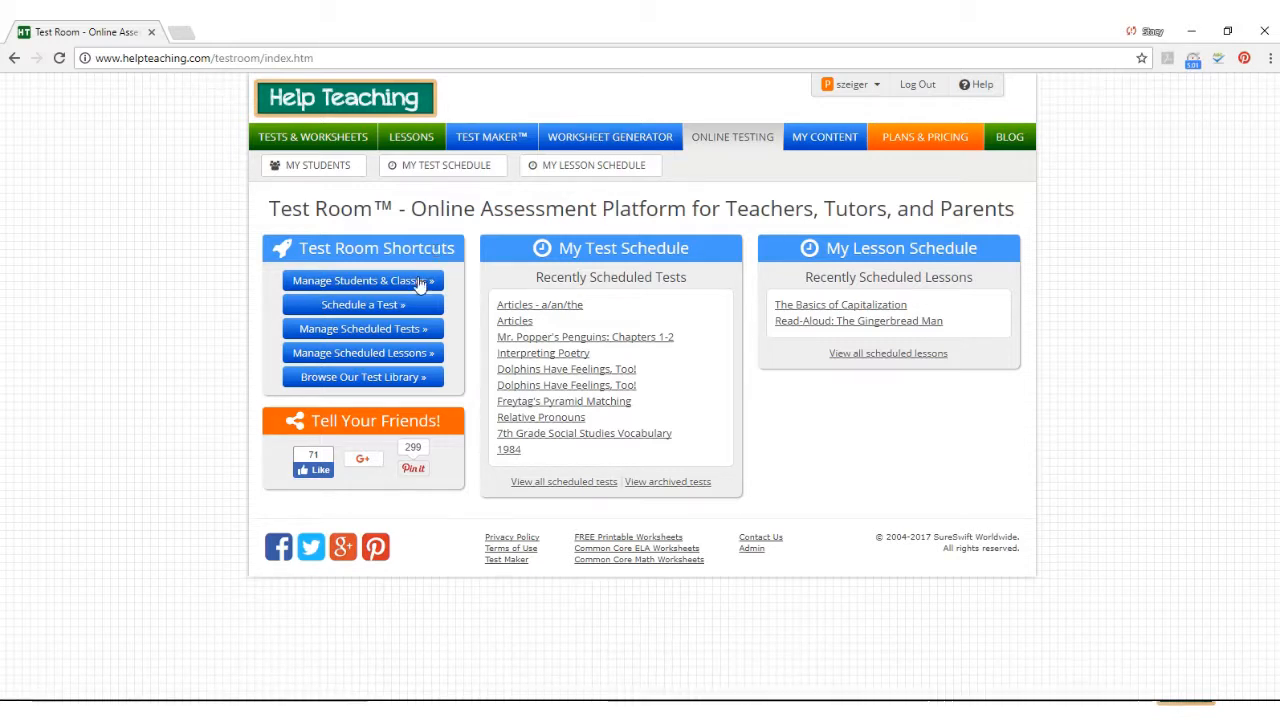
{"action": "mouse_move", "coordinate": [283, 386]}
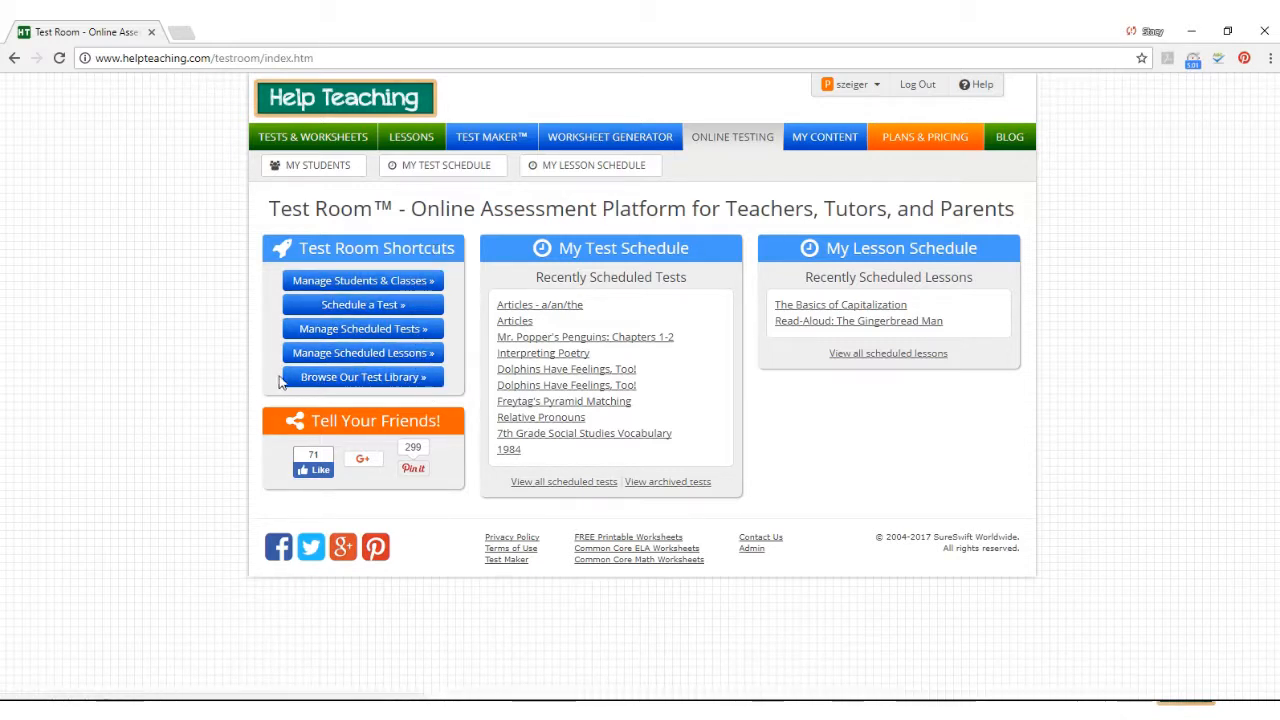
{"action": "mouse_move", "coordinate": [241, 382]}
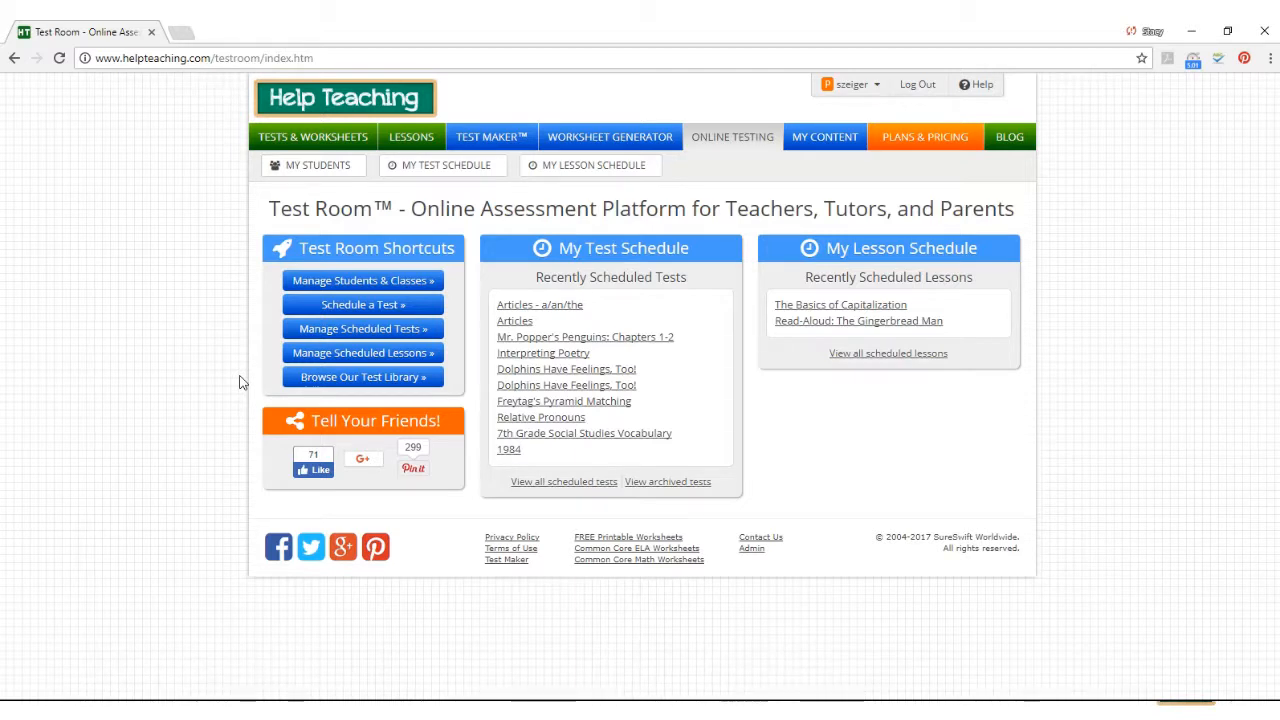
{"action": "mouse_move", "coordinate": [297, 304]}
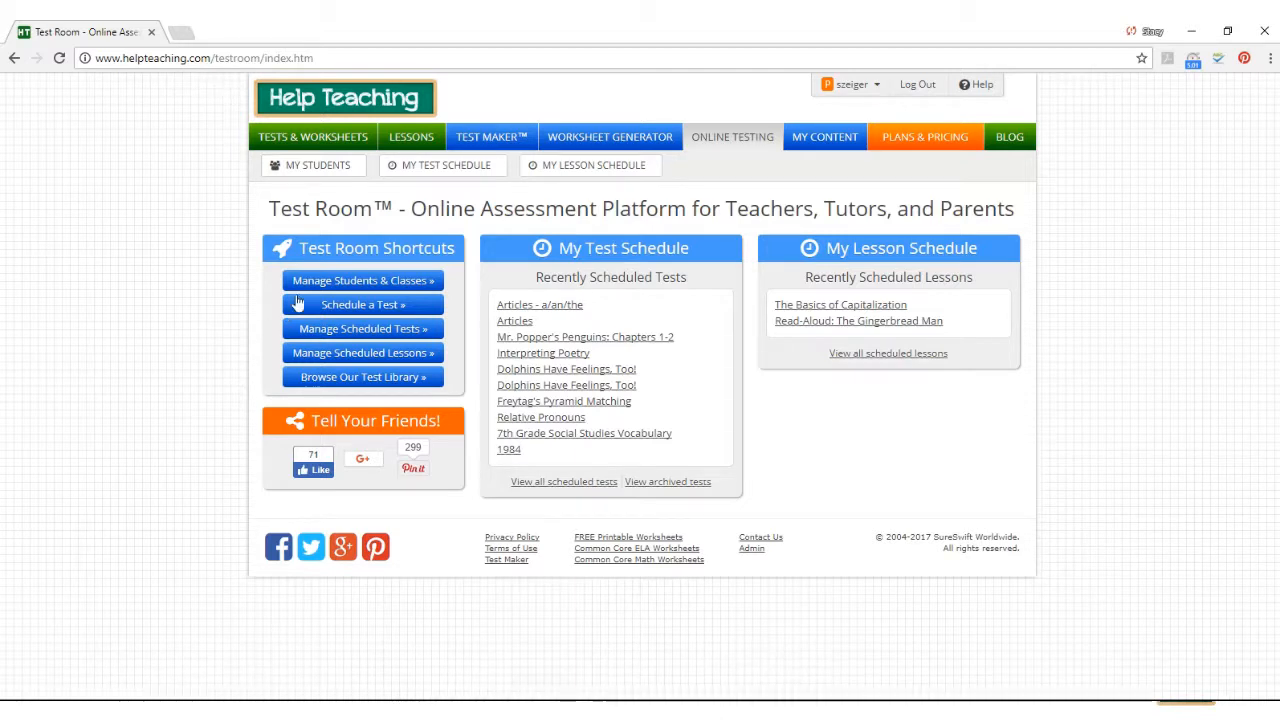
{"action": "left_click", "coordinate": [362, 280]}
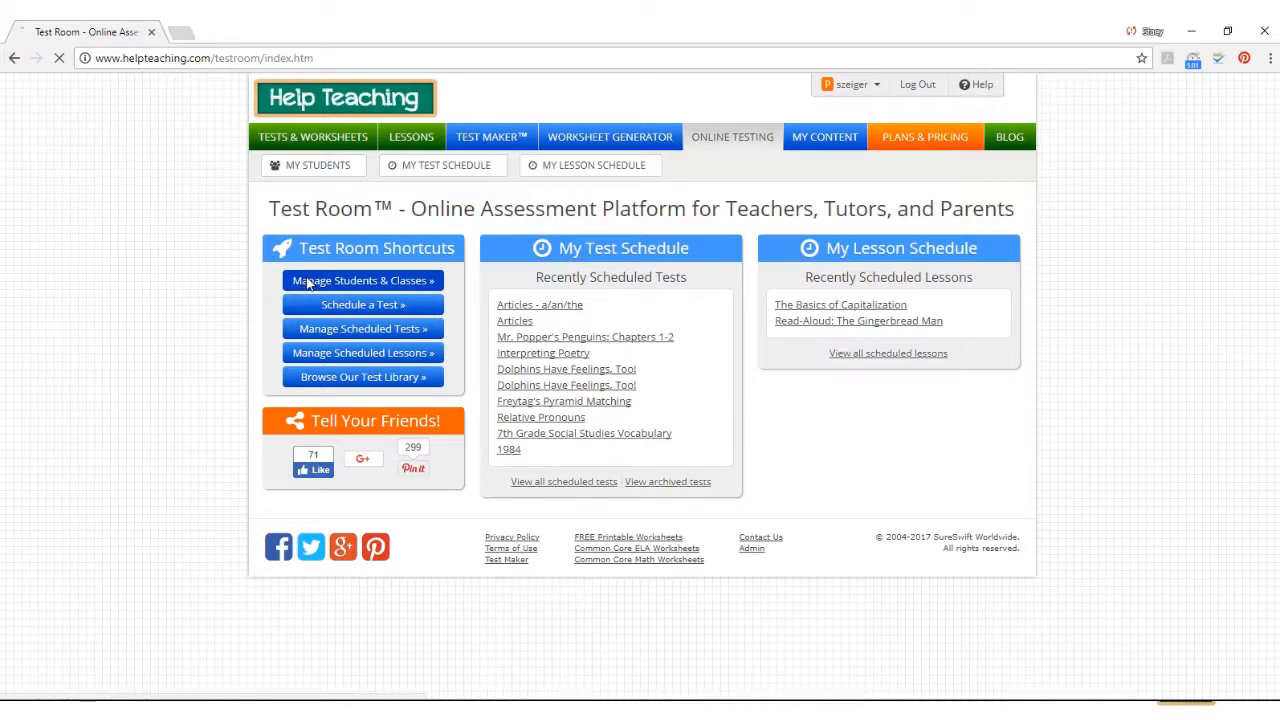
Step: Review the one class and five students listed, then return to Online Testing
{"action": "left_click", "coordinate": [362, 280]}
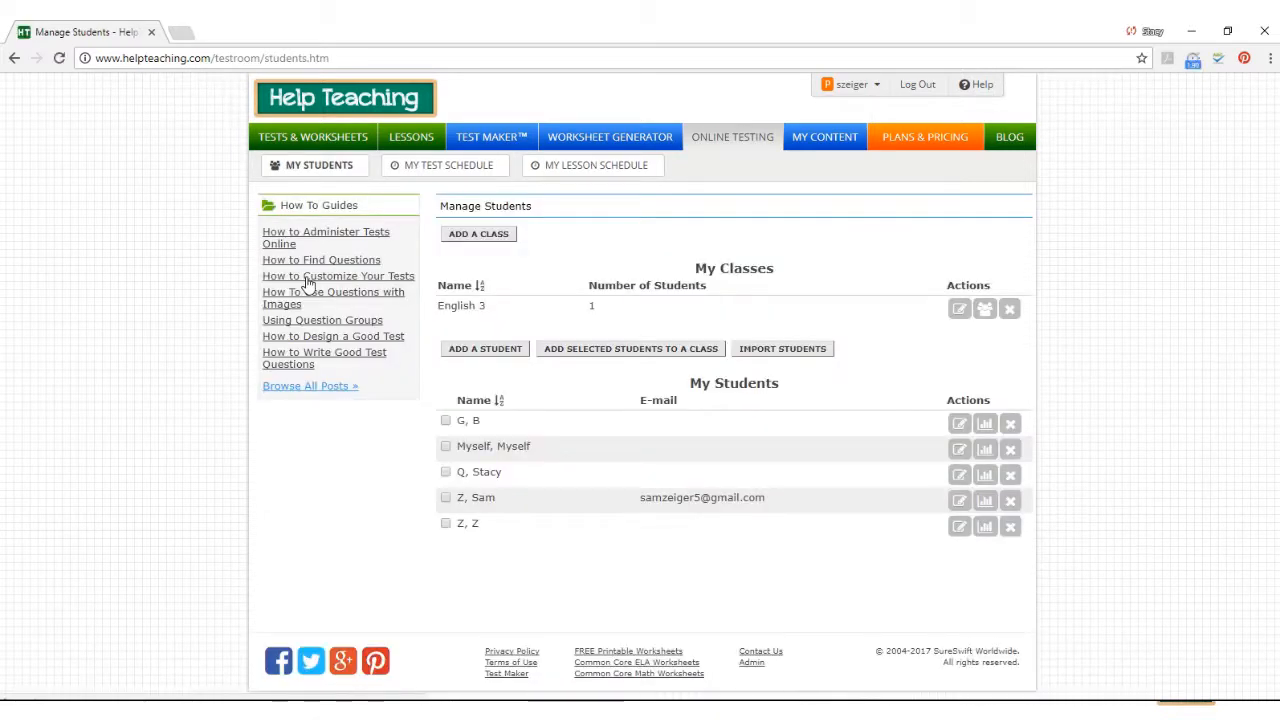
{"action": "mouse_move", "coordinate": [505, 283]}
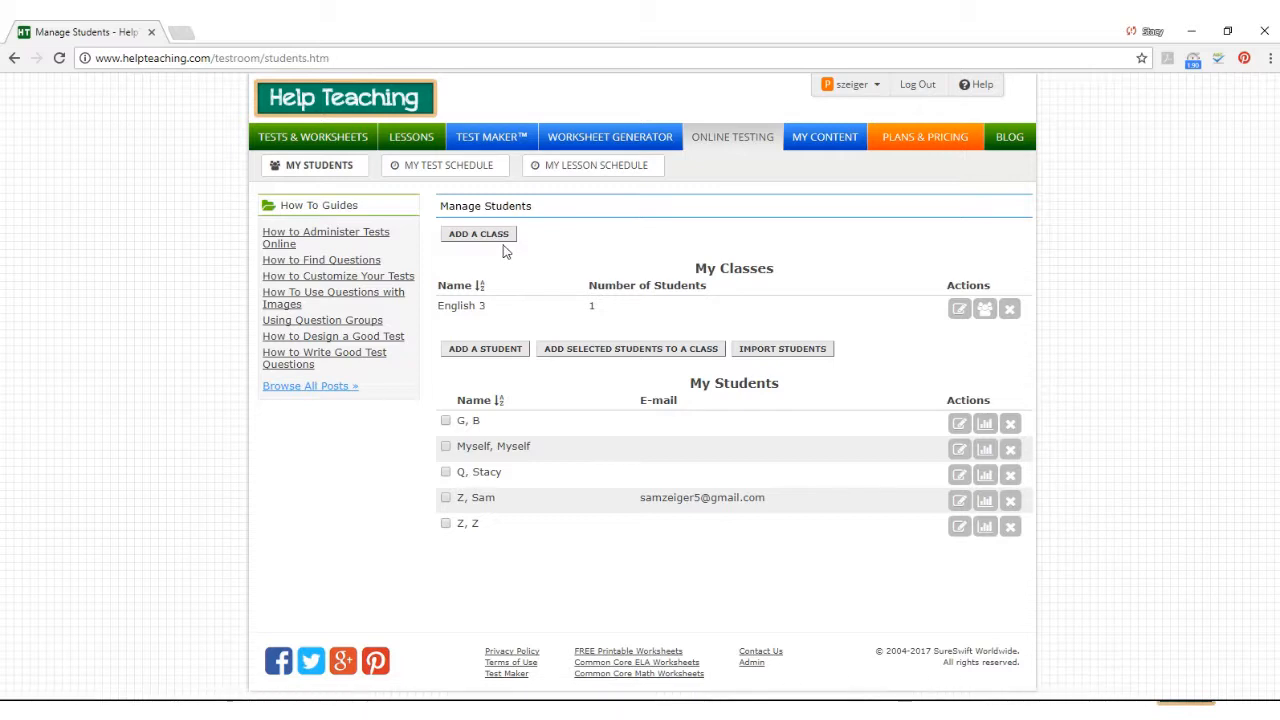
{"action": "mouse_move", "coordinate": [585, 285]}
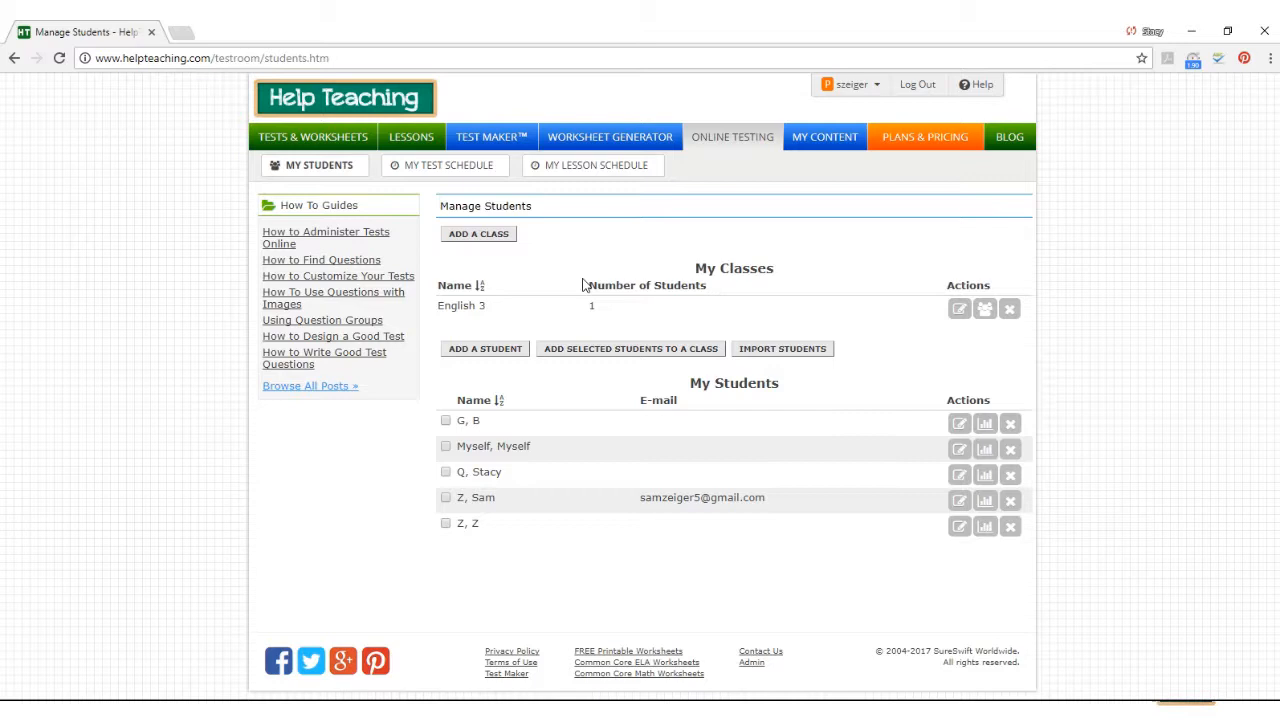
{"action": "mouse_move", "coordinate": [700, 200]}
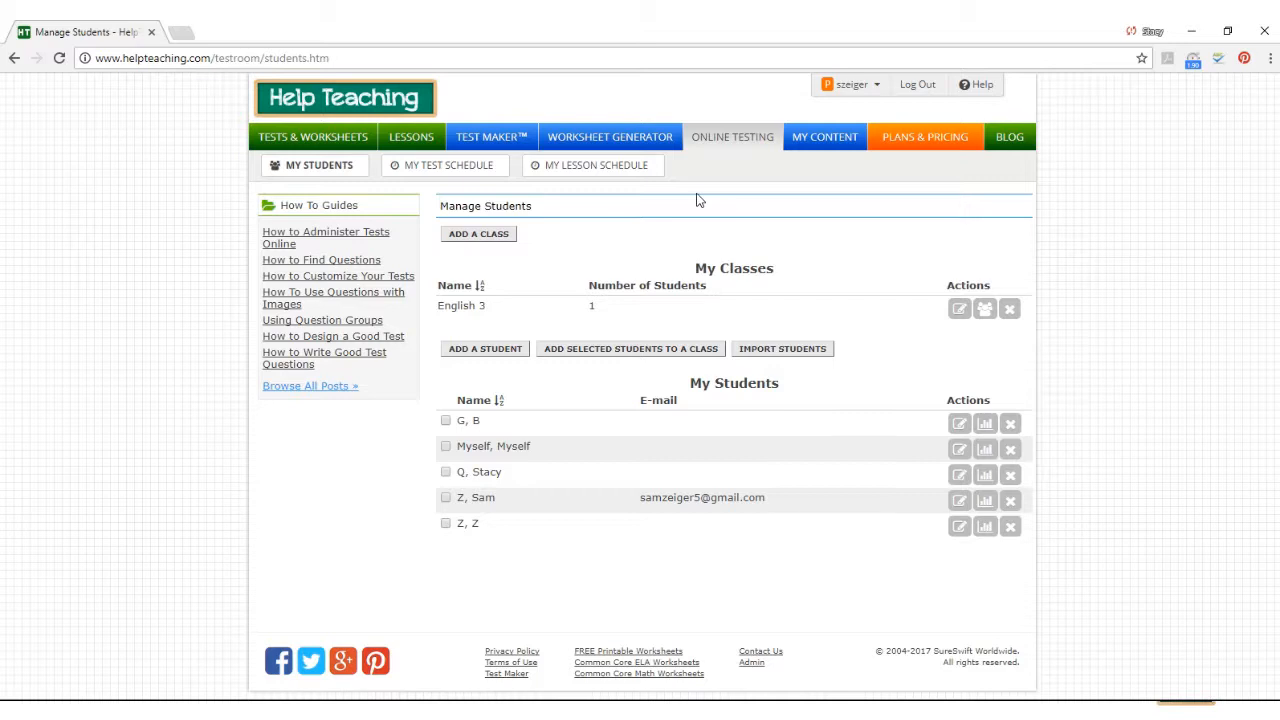
{"action": "left_click", "coordinate": [732, 137]}
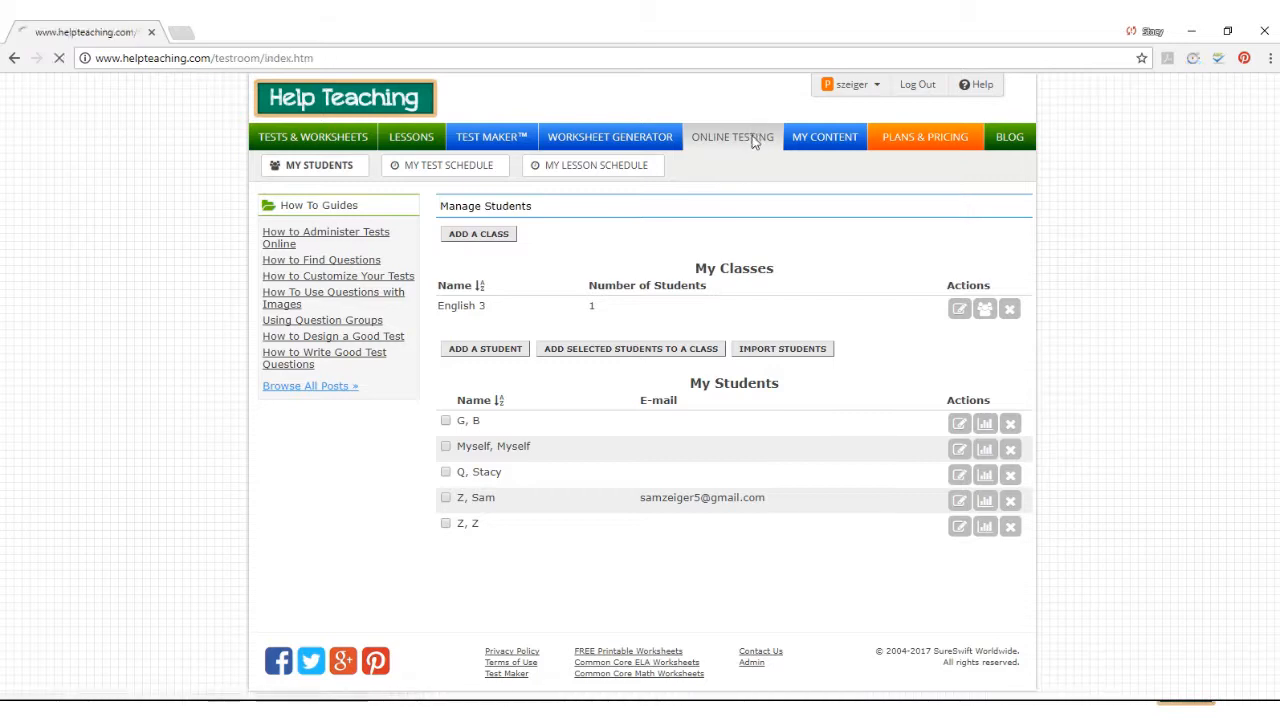
{"action": "left_click", "coordinate": [732, 137]}
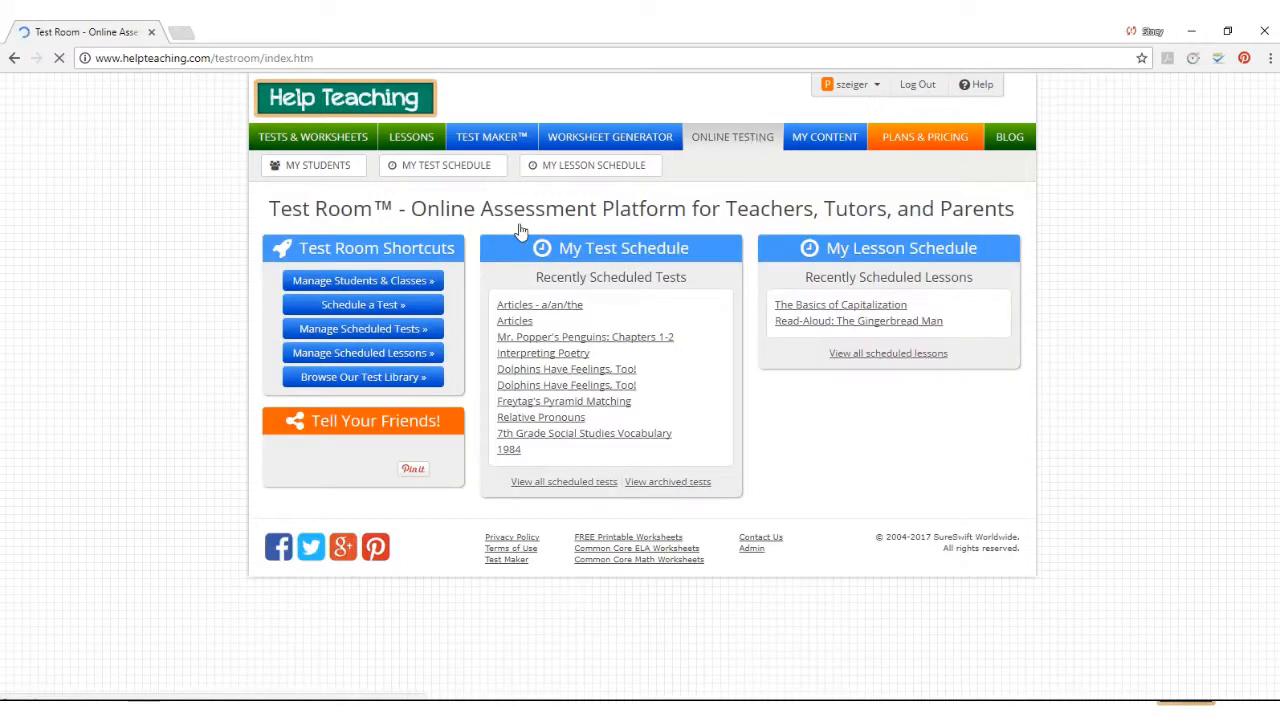
{"action": "left_click", "coordinate": [362, 304]}
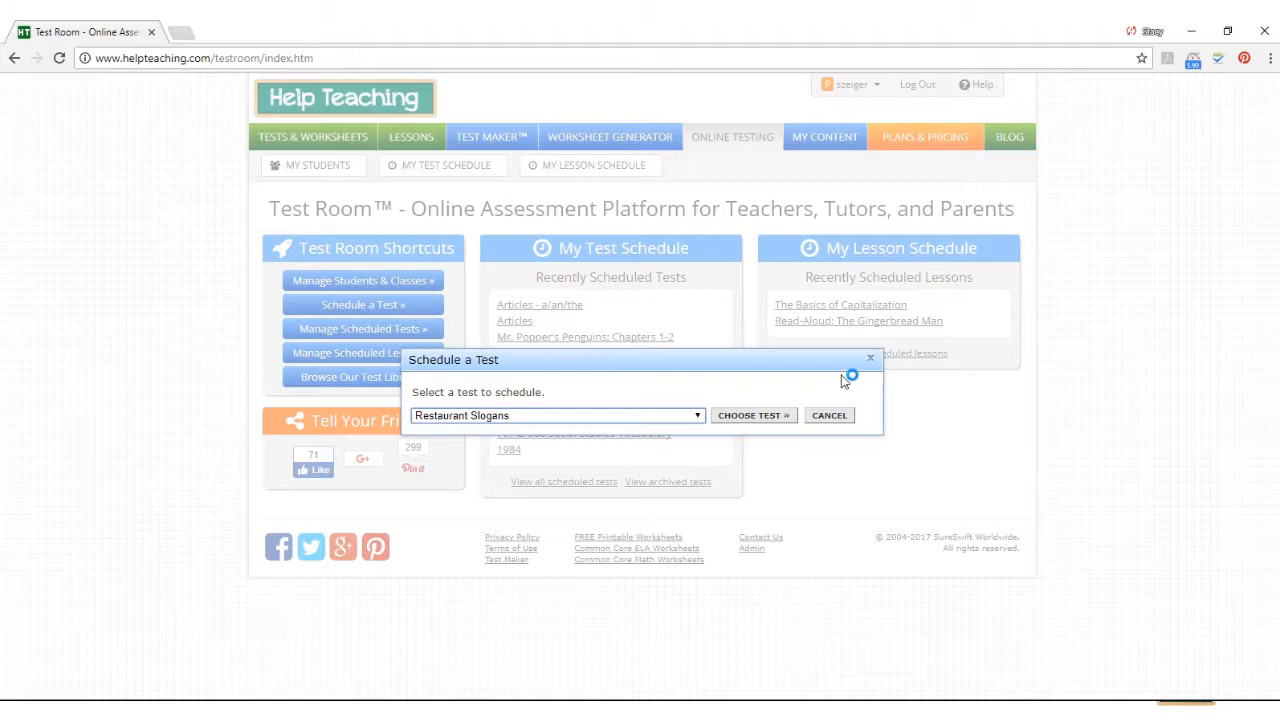
{"action": "left_click", "coordinate": [829, 415]}
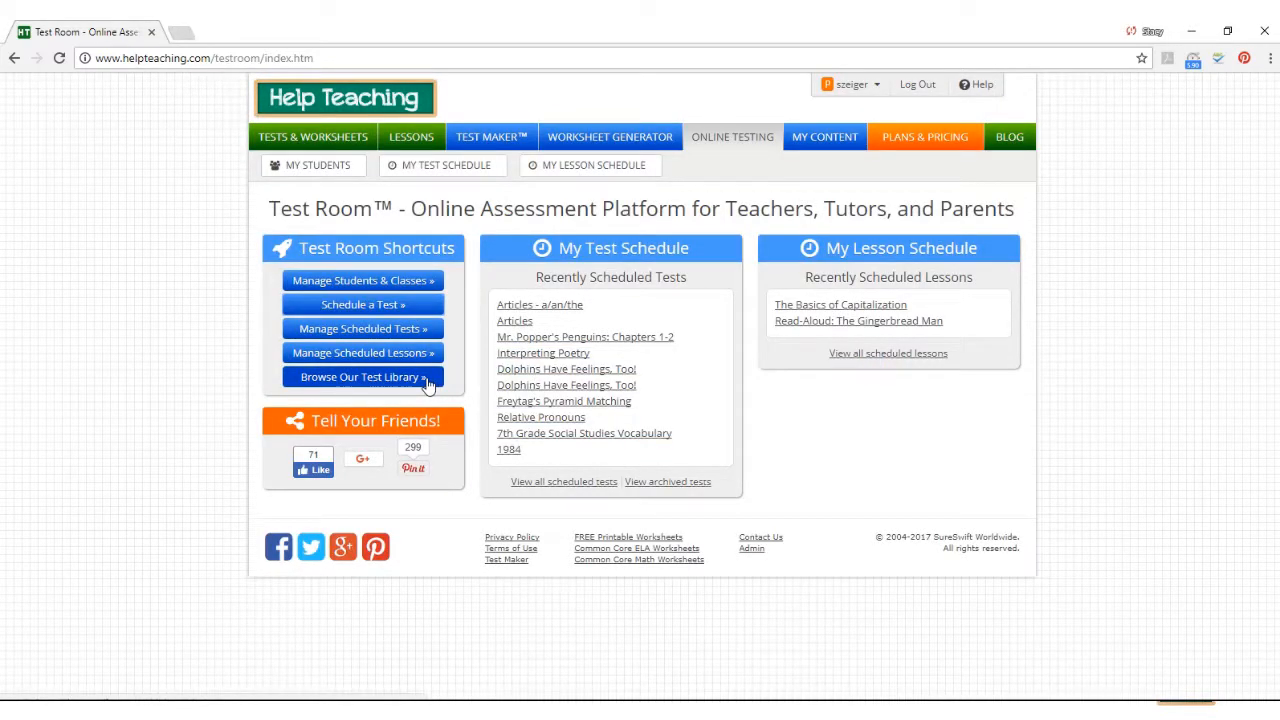
Step: Browse the test library's ELA Vocabulary section and open '100 Middle School Words List #1'
{"action": "left_click", "coordinate": [362, 377]}
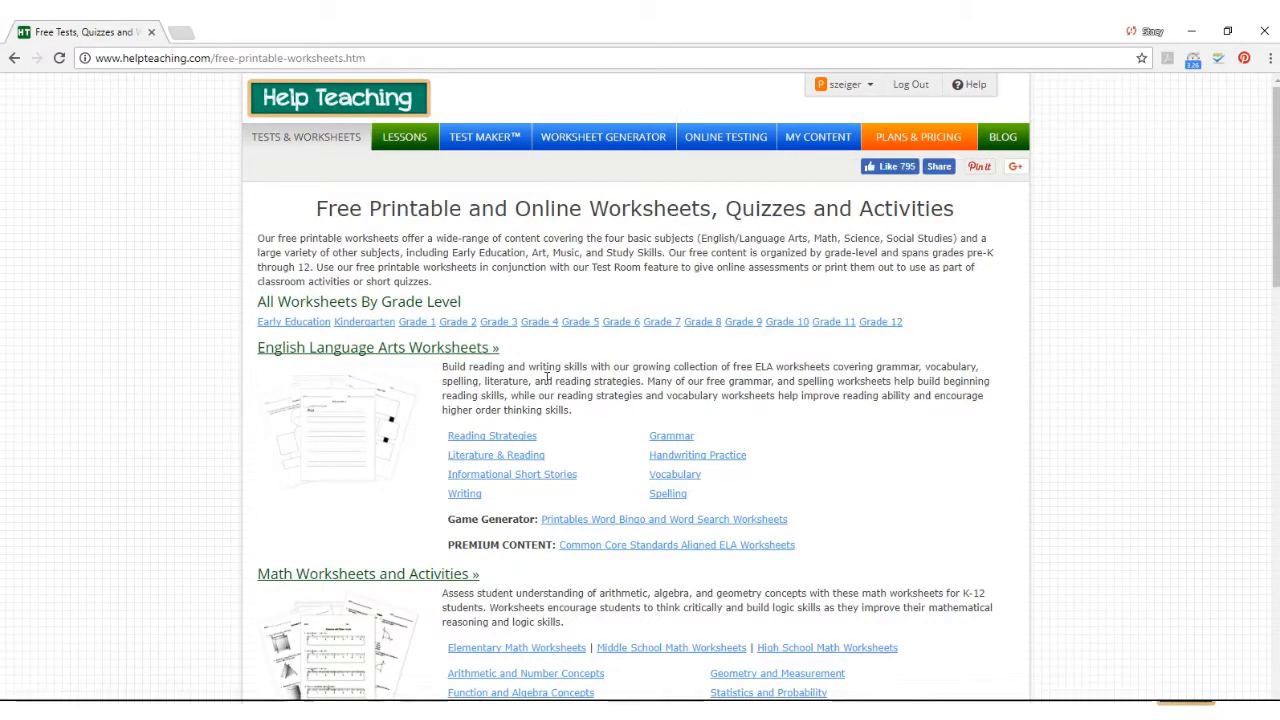
{"action": "mouse_move", "coordinate": [628, 415]}
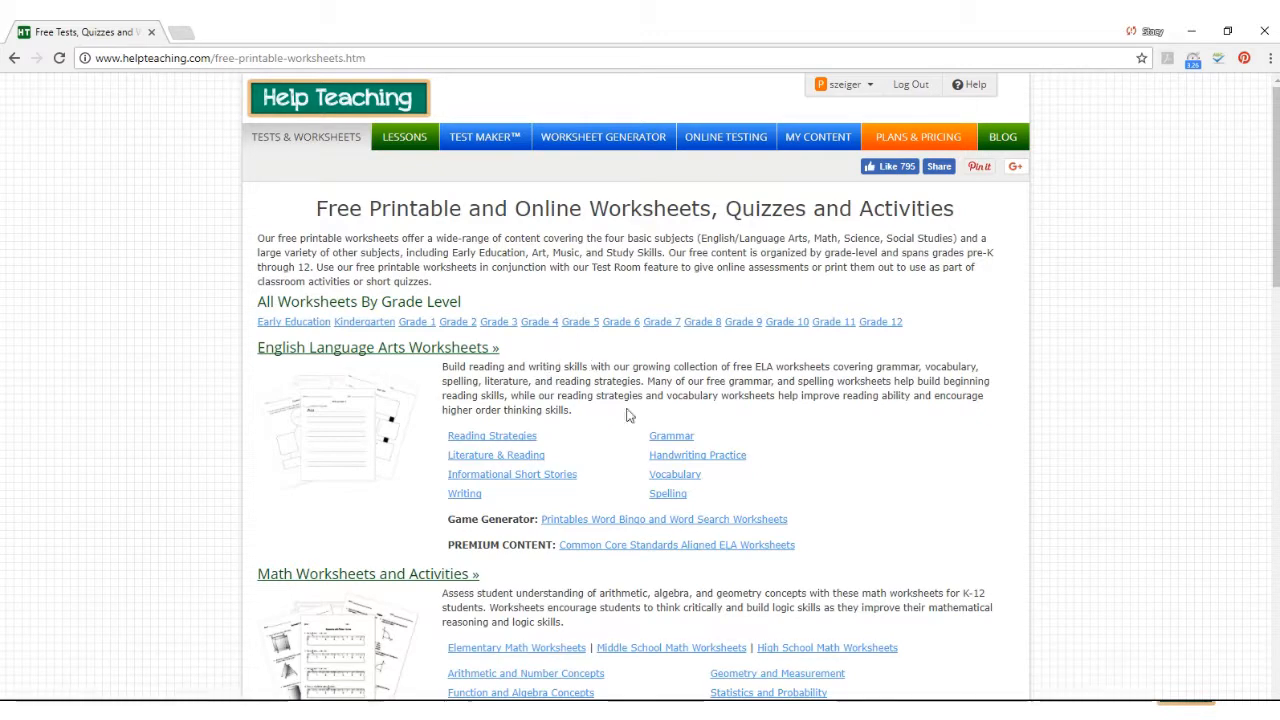
{"action": "left_click", "coordinate": [674, 474]}
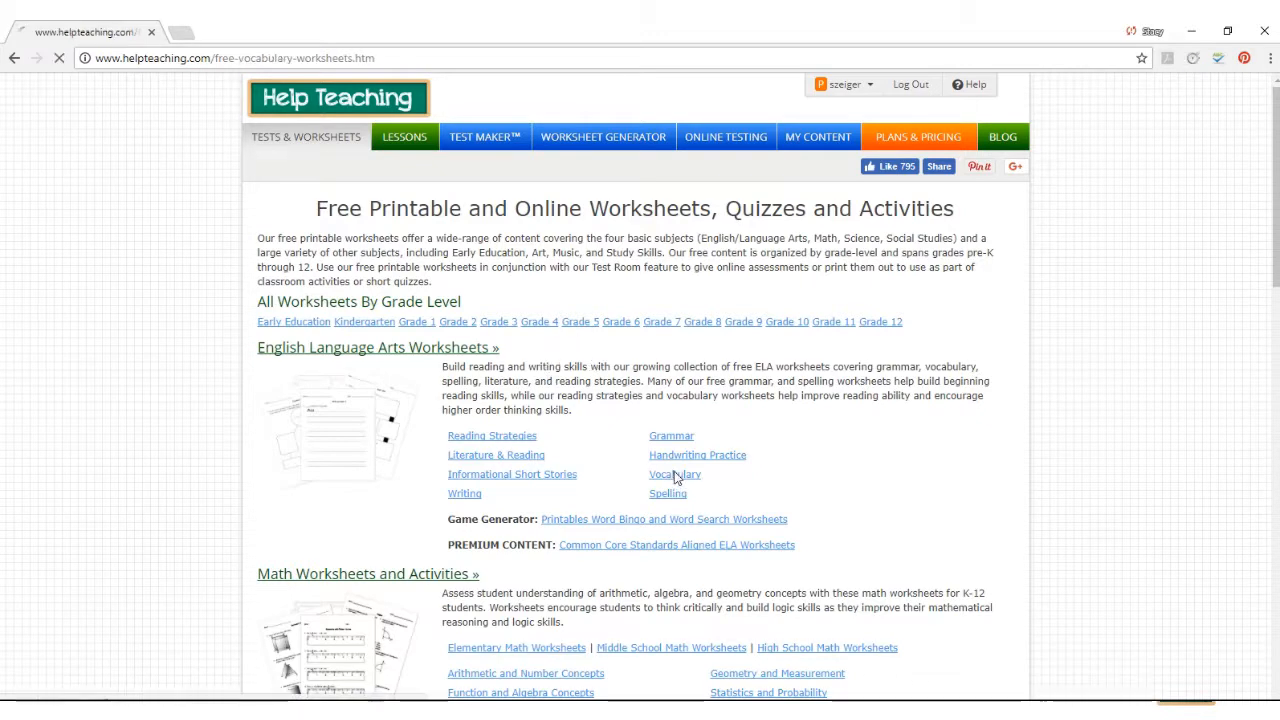
{"action": "left_click", "coordinate": [674, 474]}
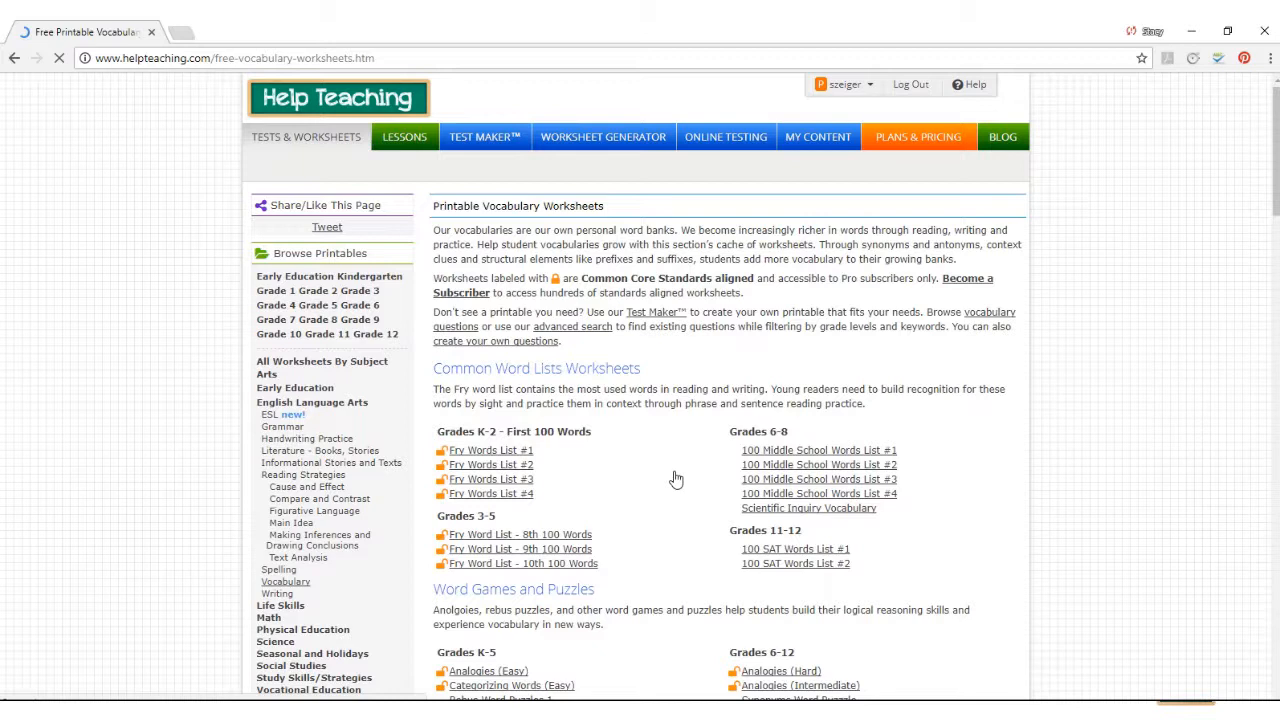
{"action": "left_click", "coordinate": [818, 449]}
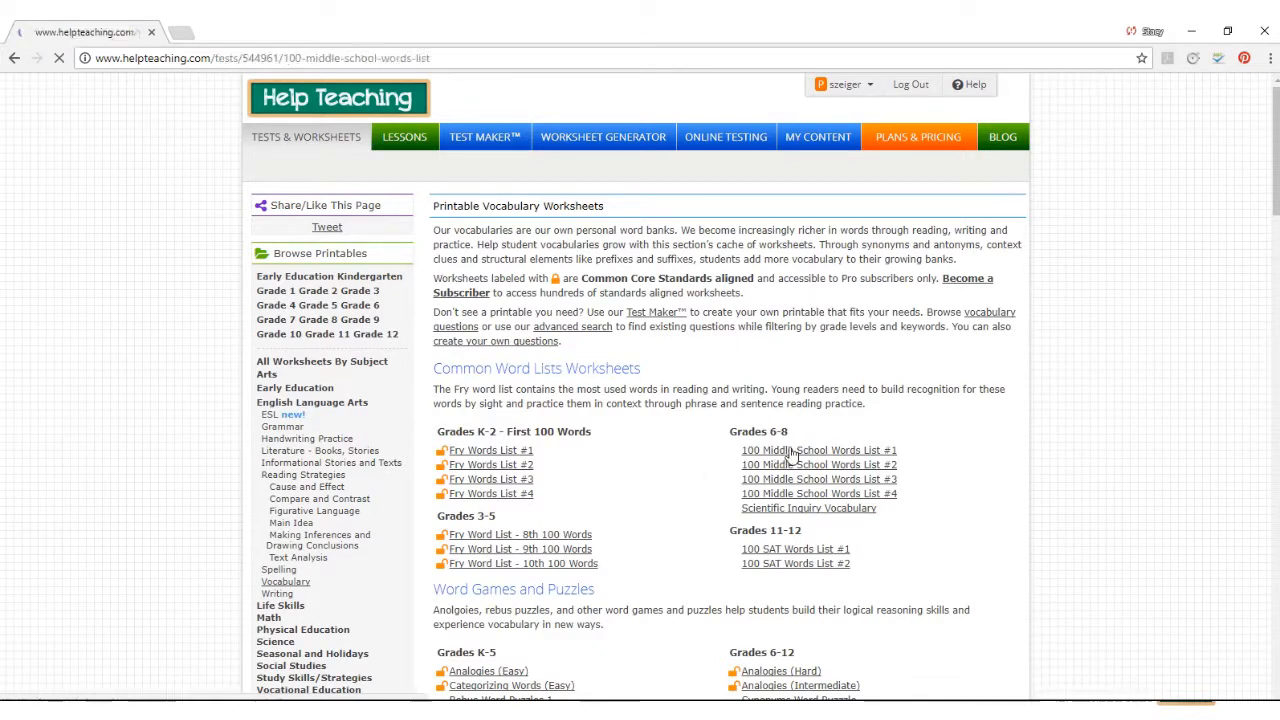
{"action": "left_click", "coordinate": [818, 449]}
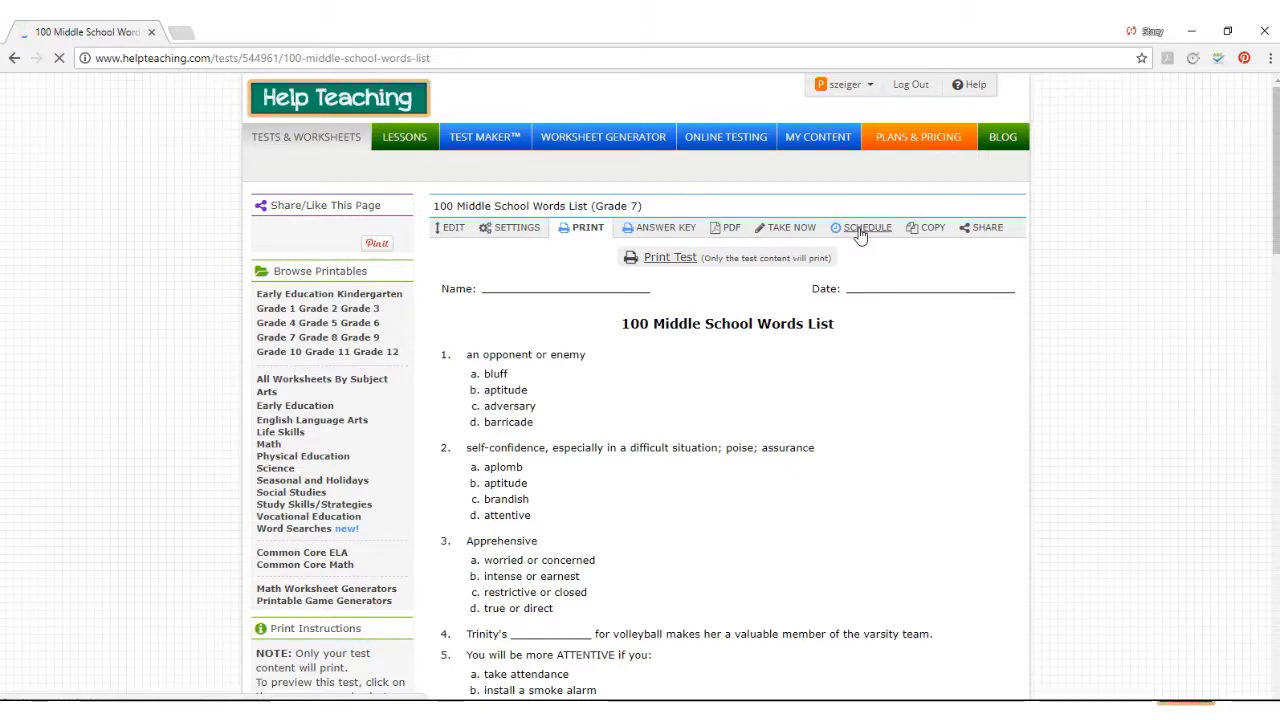
{"action": "left_click", "coordinate": [862, 227]}
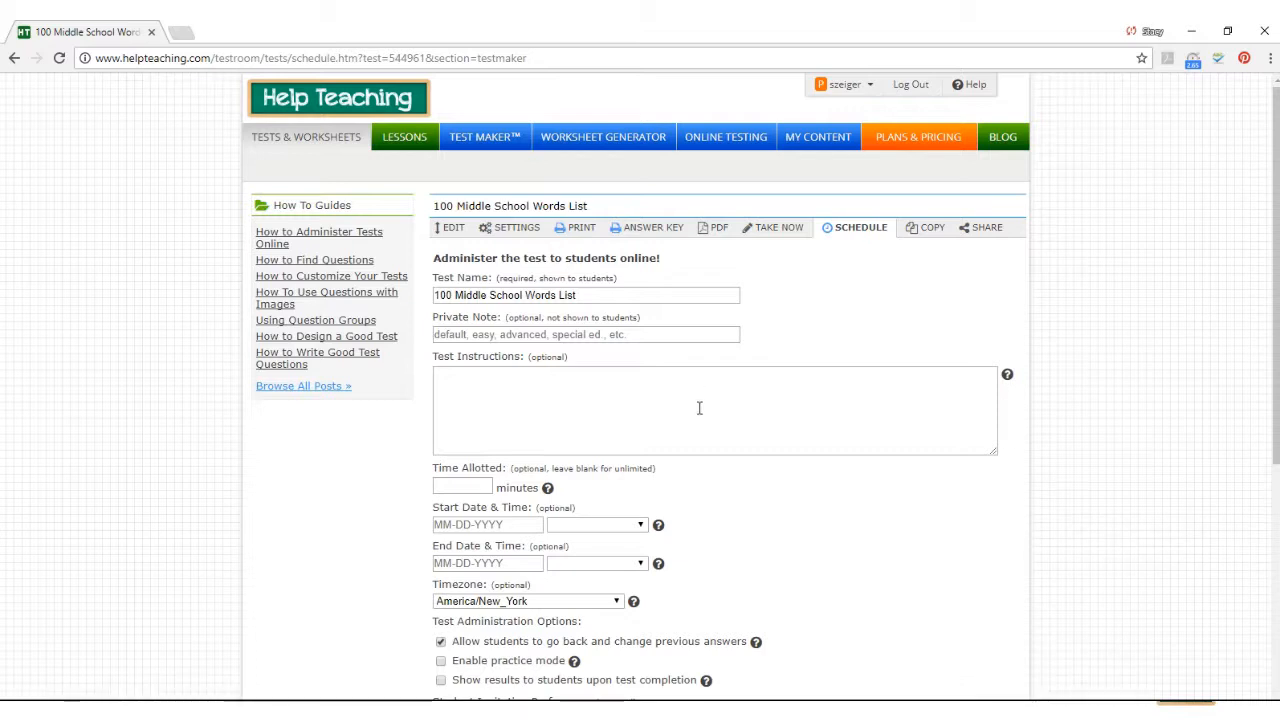
{"action": "scroll", "scroll_direction": "down", "scroll_amount": 3}
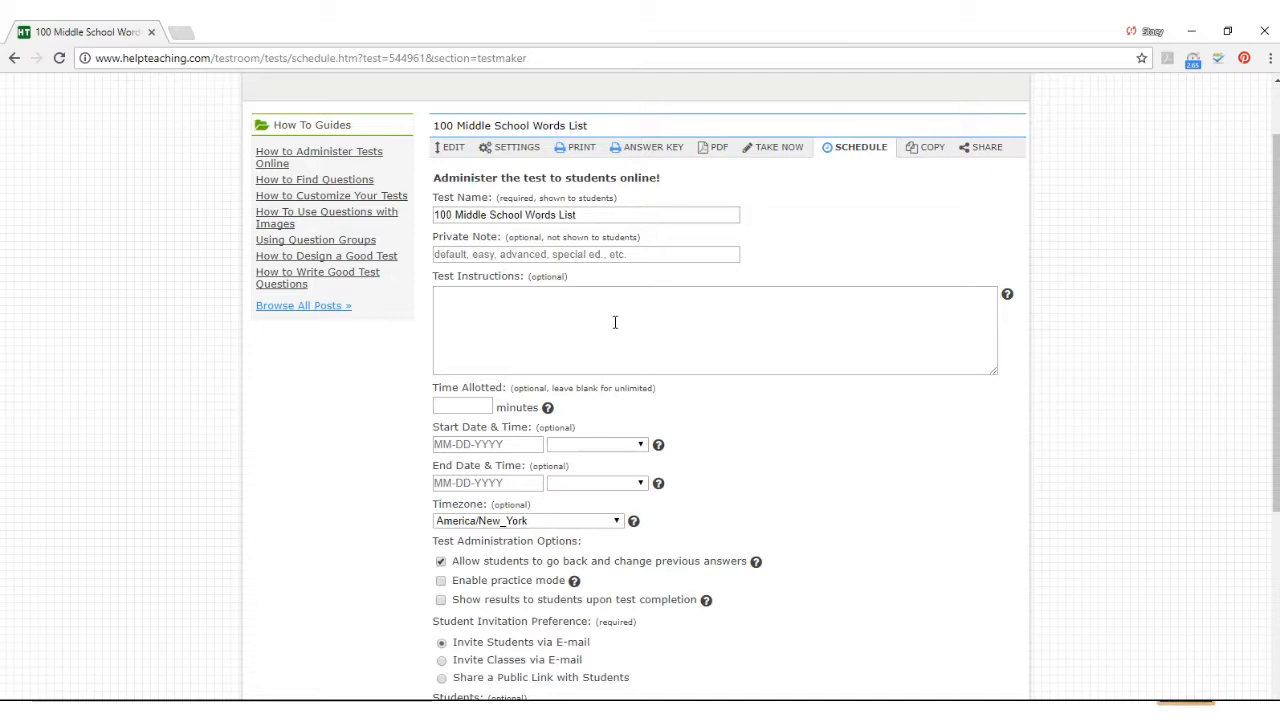
{"action": "scroll", "scroll_direction": "down", "scroll_amount": 3}
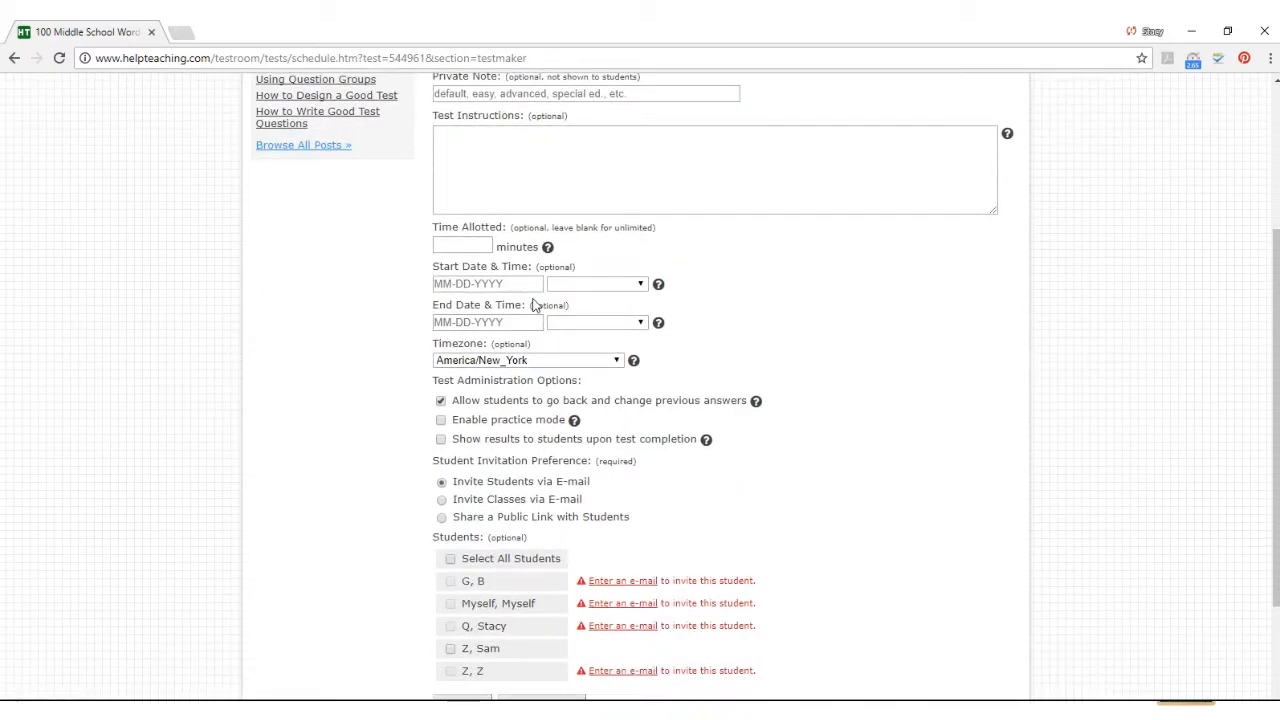
{"action": "scroll", "scroll_direction": "down", "scroll_amount": 3}
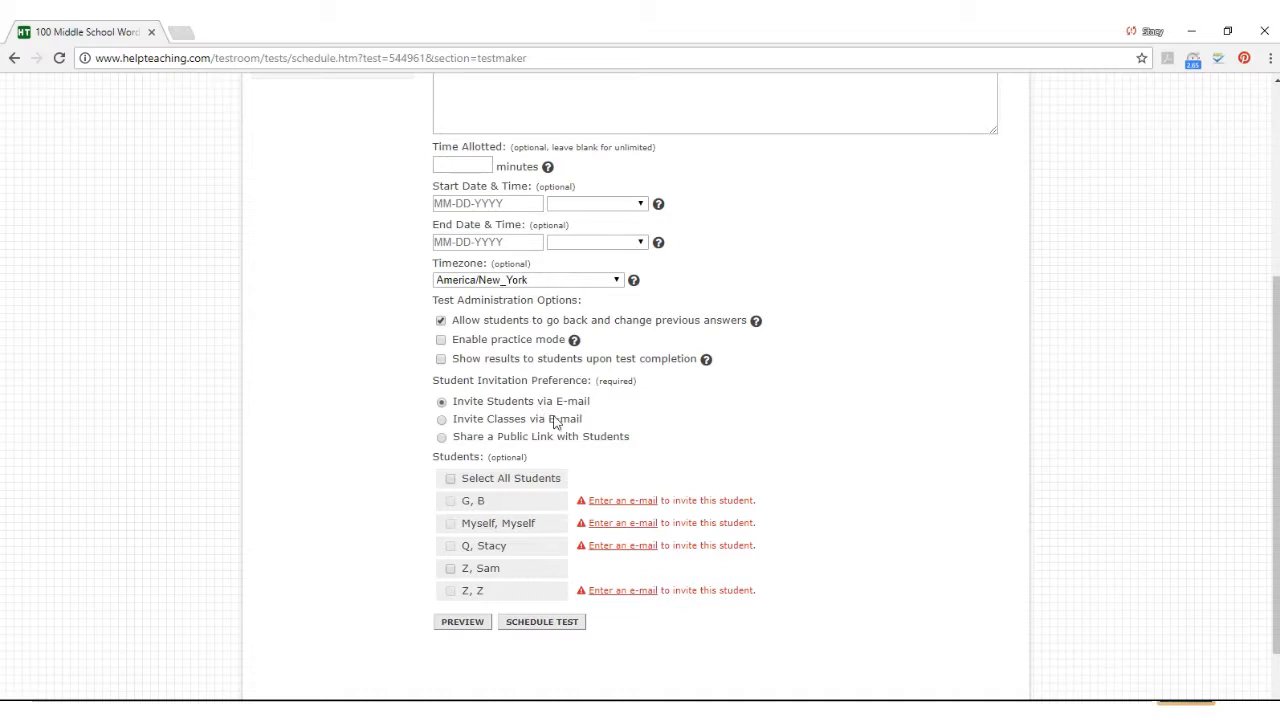
{"action": "mouse_move", "coordinate": [575, 445]}
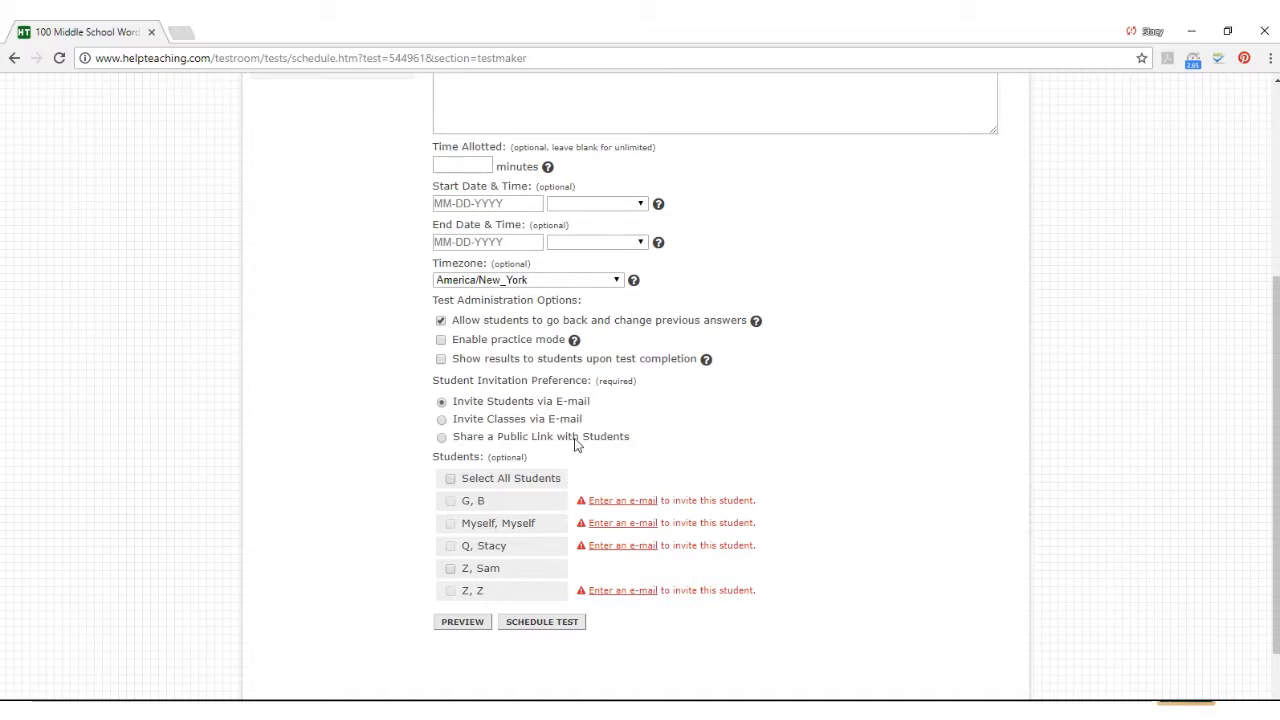
{"action": "scroll", "scroll_direction": "up", "scroll_amount": 3}
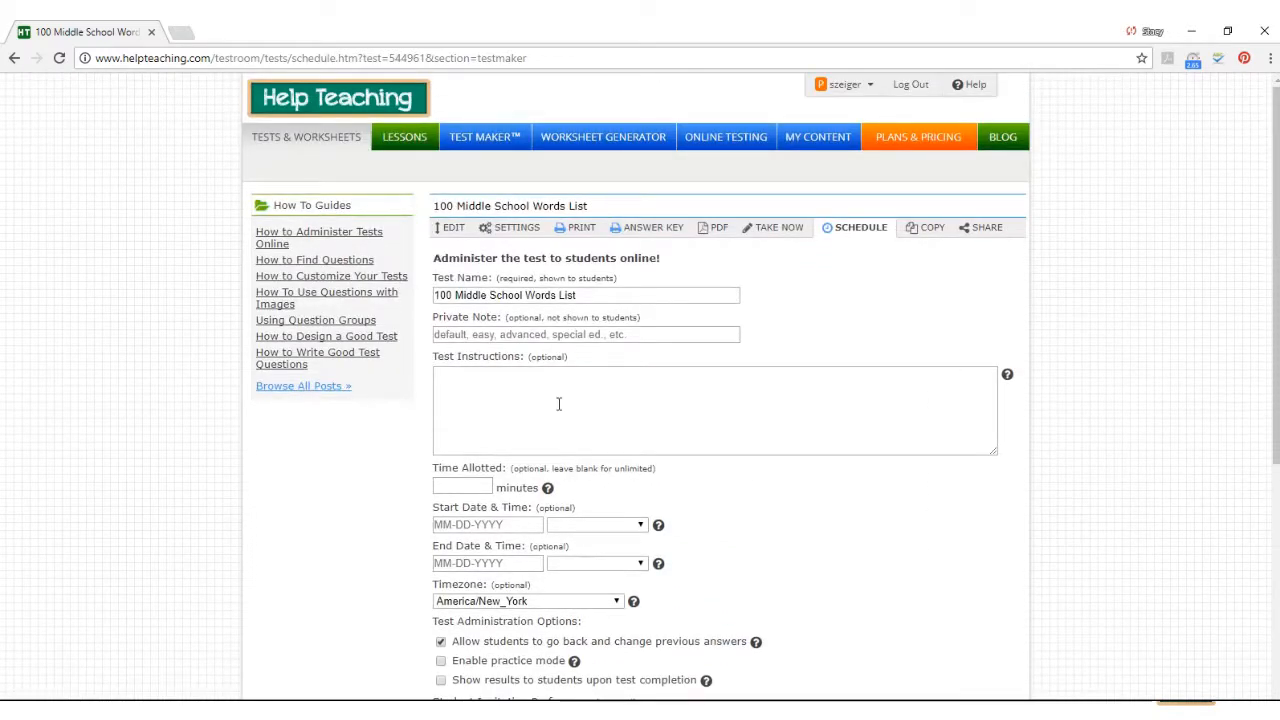
{"action": "mouse_move", "coordinate": [404, 137]}
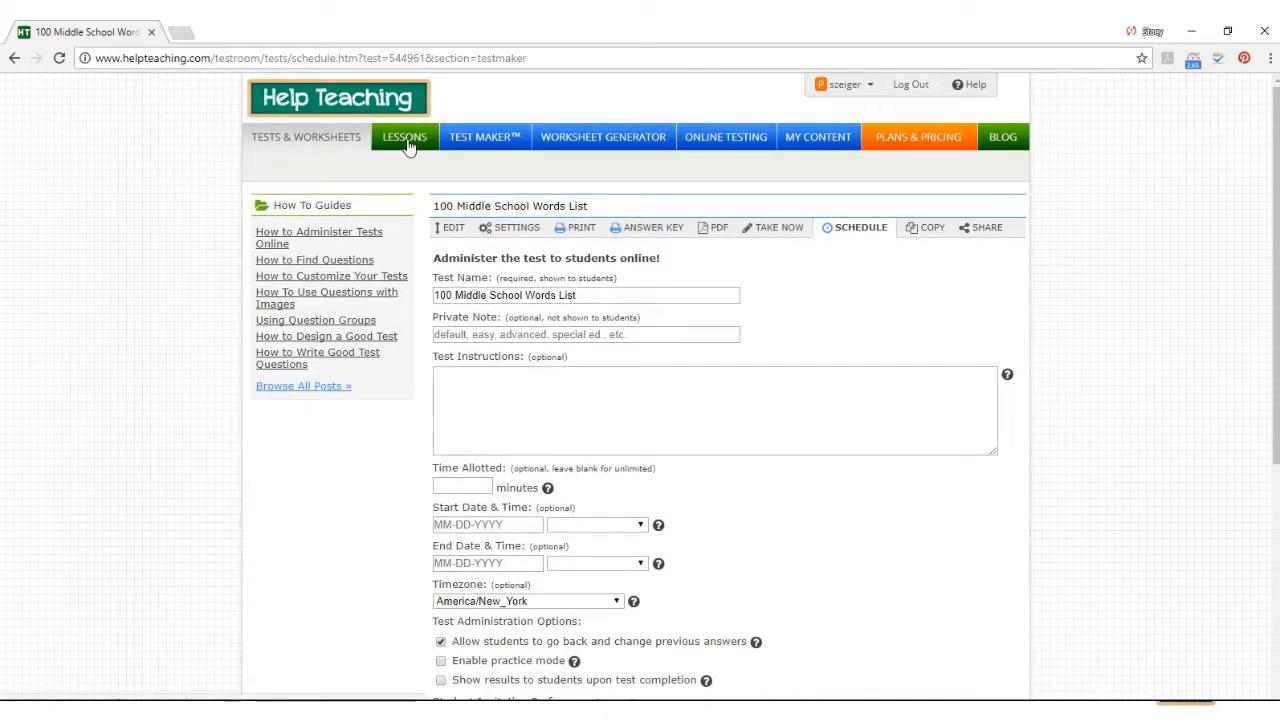
Step: View the First Grade Grammar Review ELA lesson, then go back to Online Testing
{"action": "left_click", "coordinate": [404, 137]}
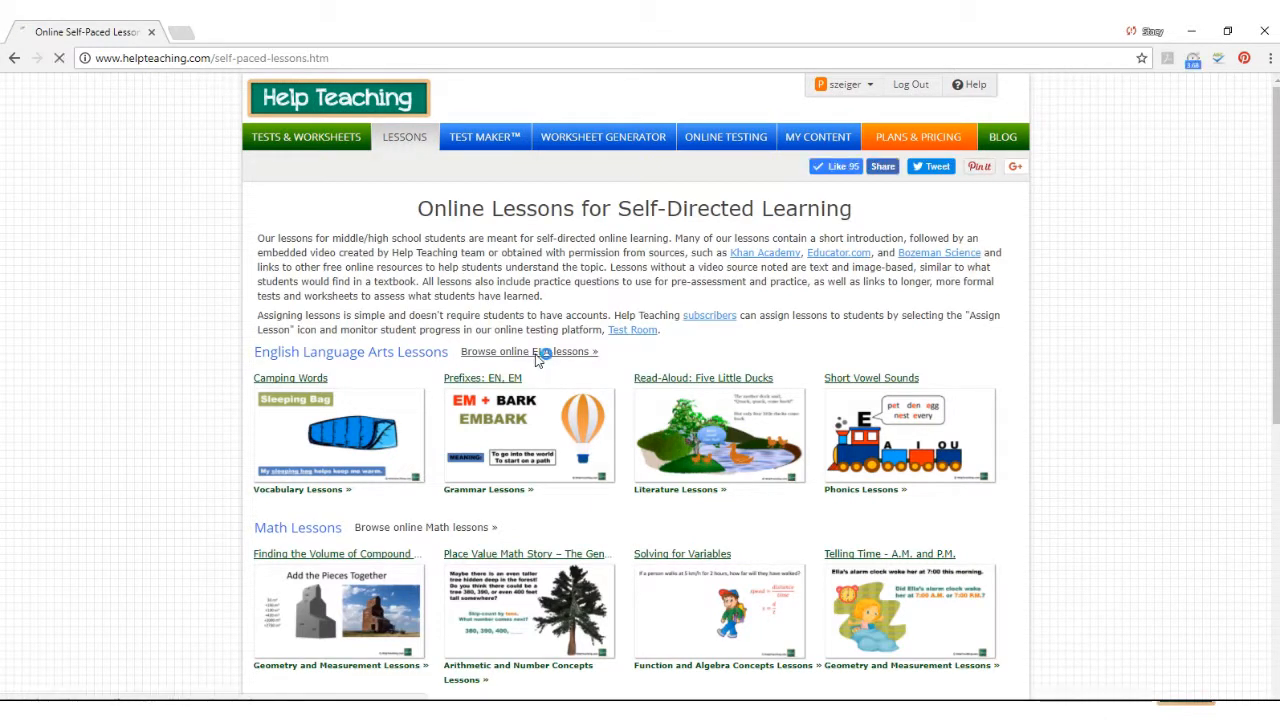
{"action": "left_click", "coordinate": [528, 351]}
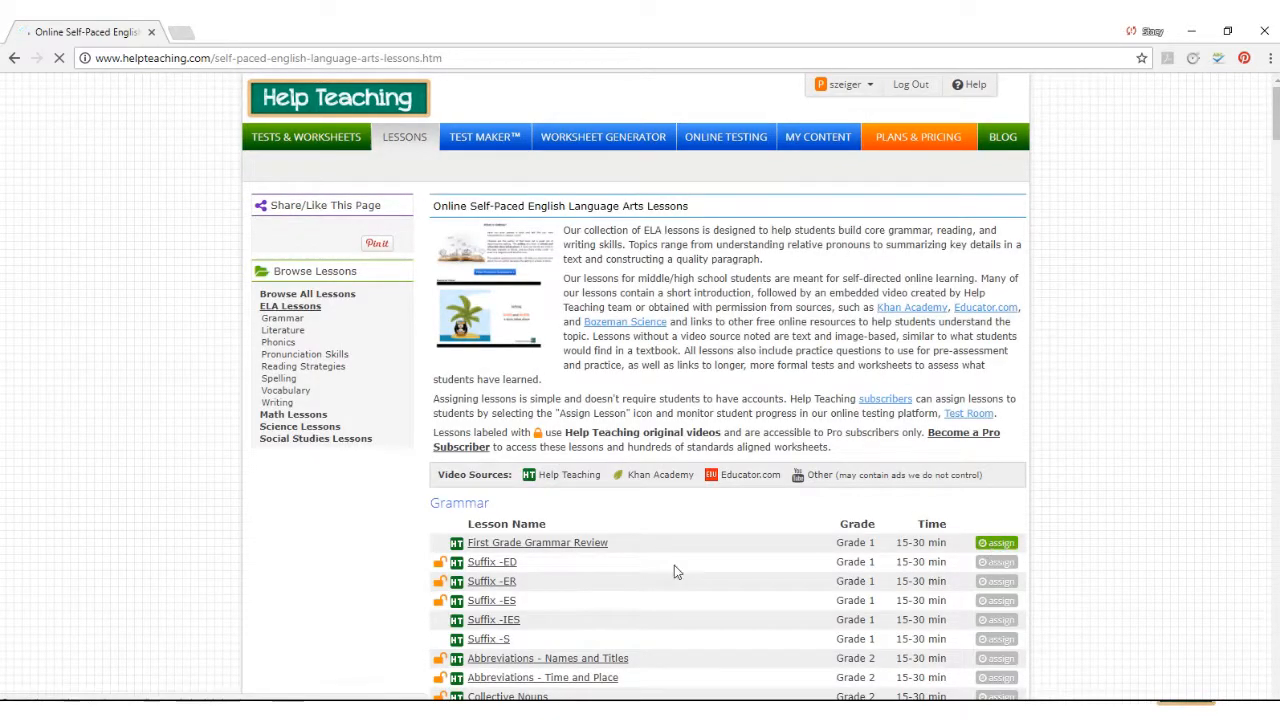
{"action": "left_click", "coordinate": [537, 542]}
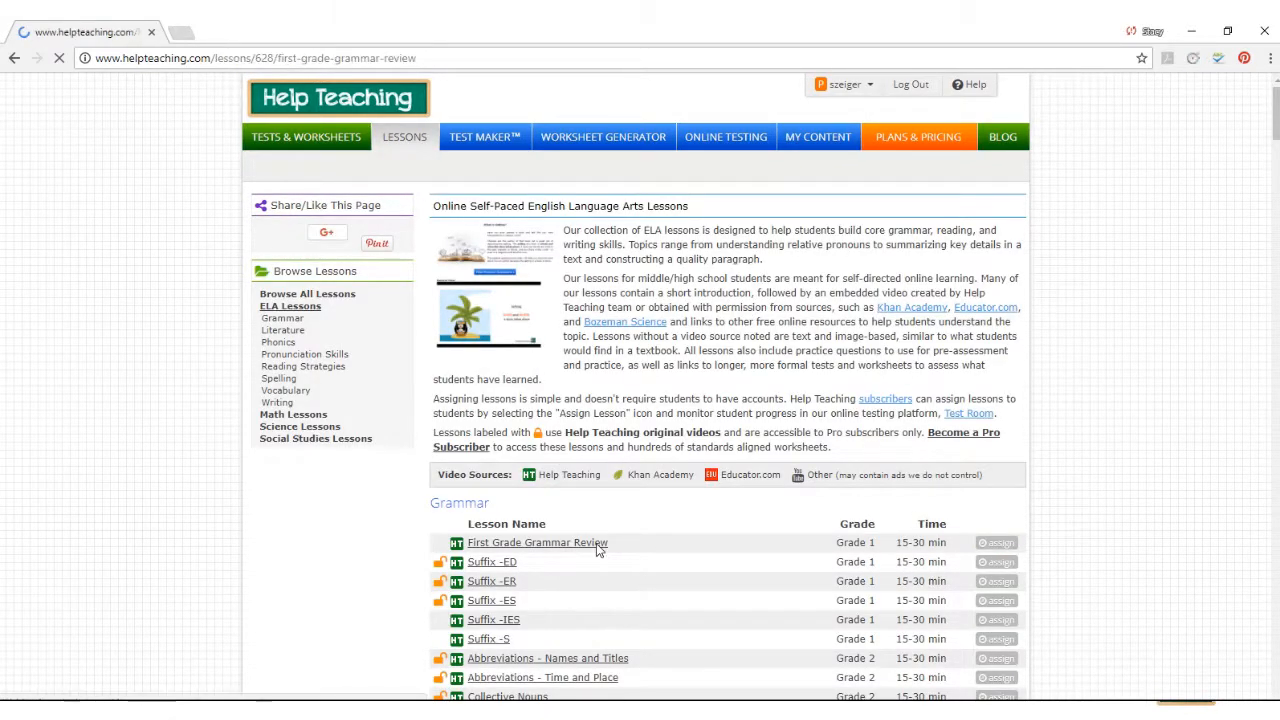
{"action": "left_click", "coordinate": [537, 542]}
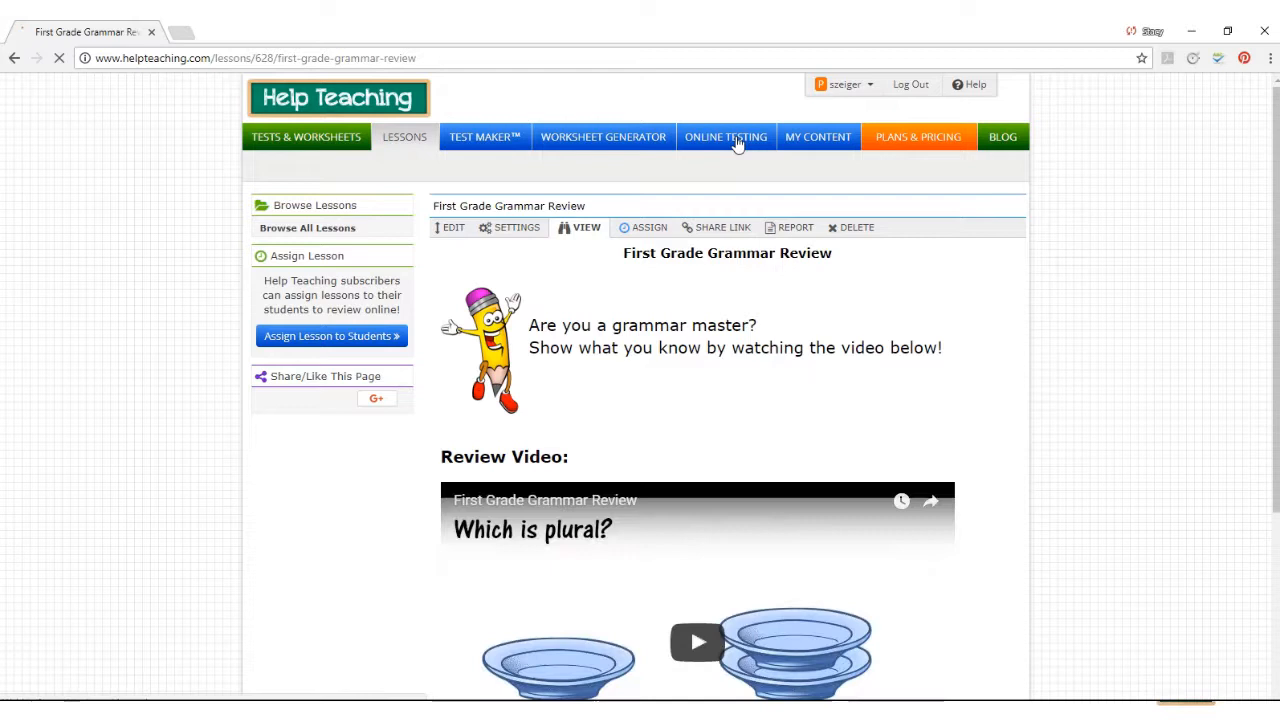
{"action": "left_click", "coordinate": [726, 137]}
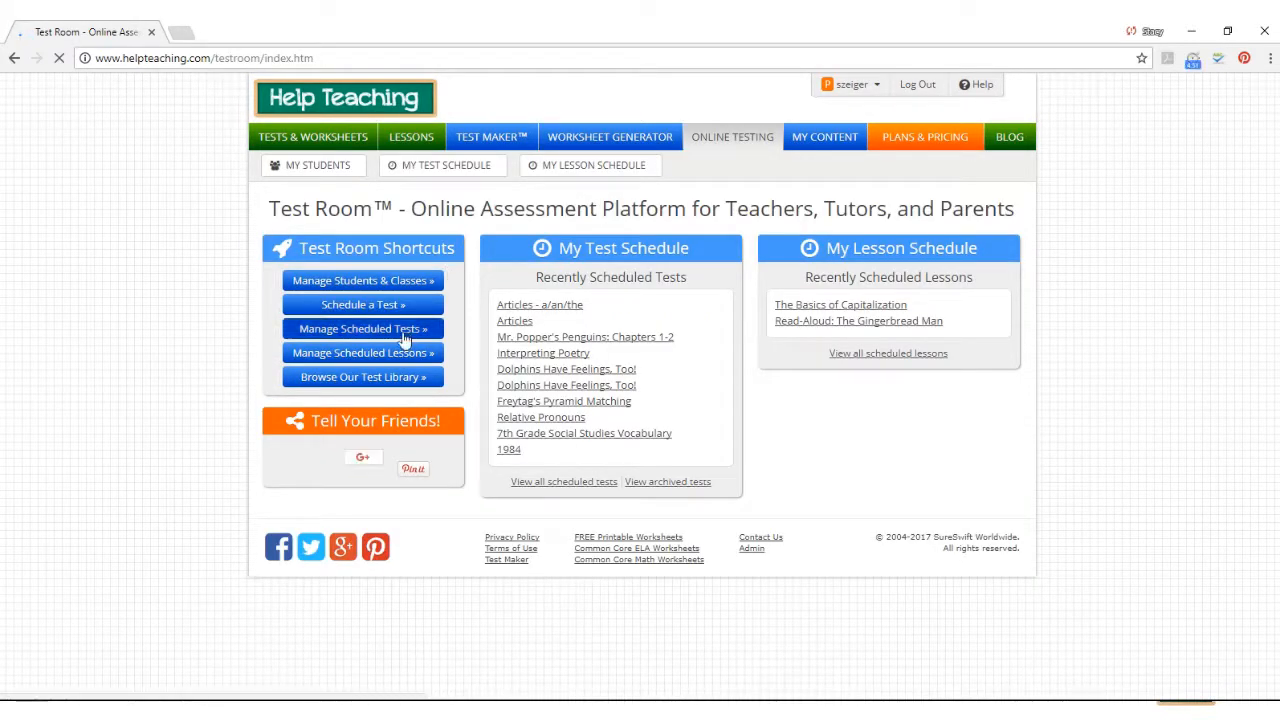
Step: List the ten scheduled tests and start grading Articles - a/an/the
{"action": "left_click", "coordinate": [362, 328]}
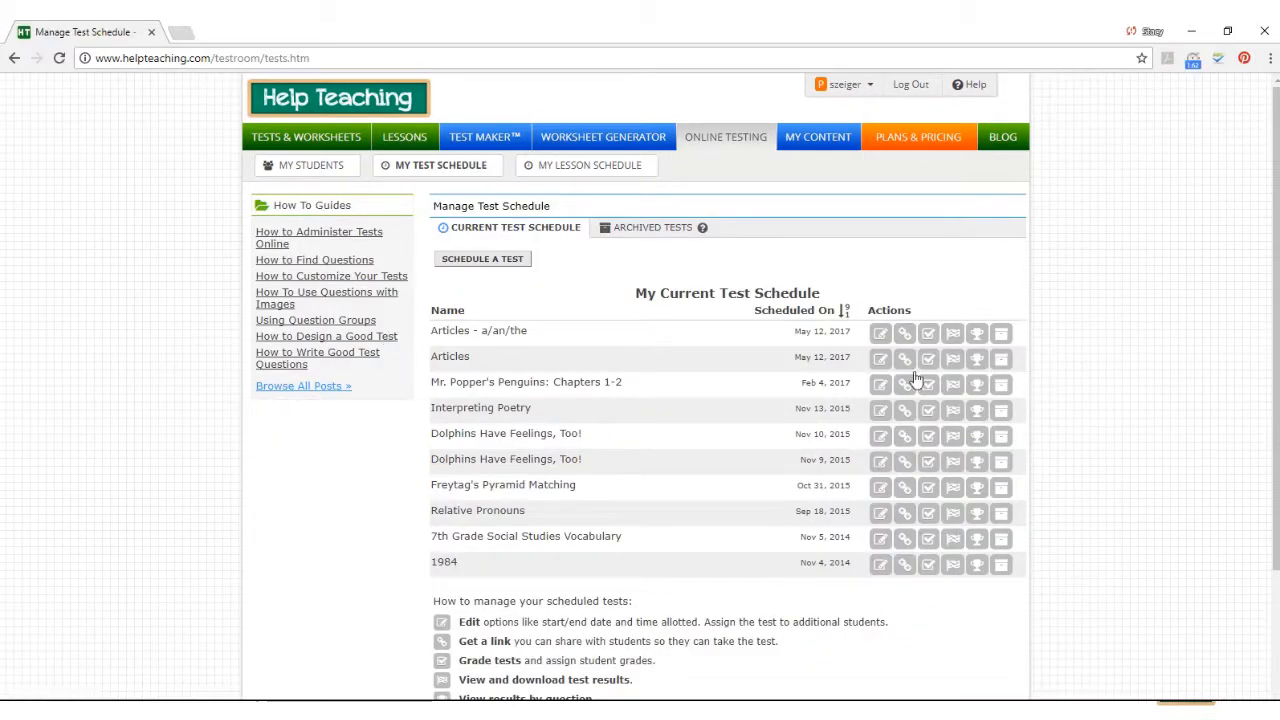
{"action": "mouse_move", "coordinate": [880, 333]}
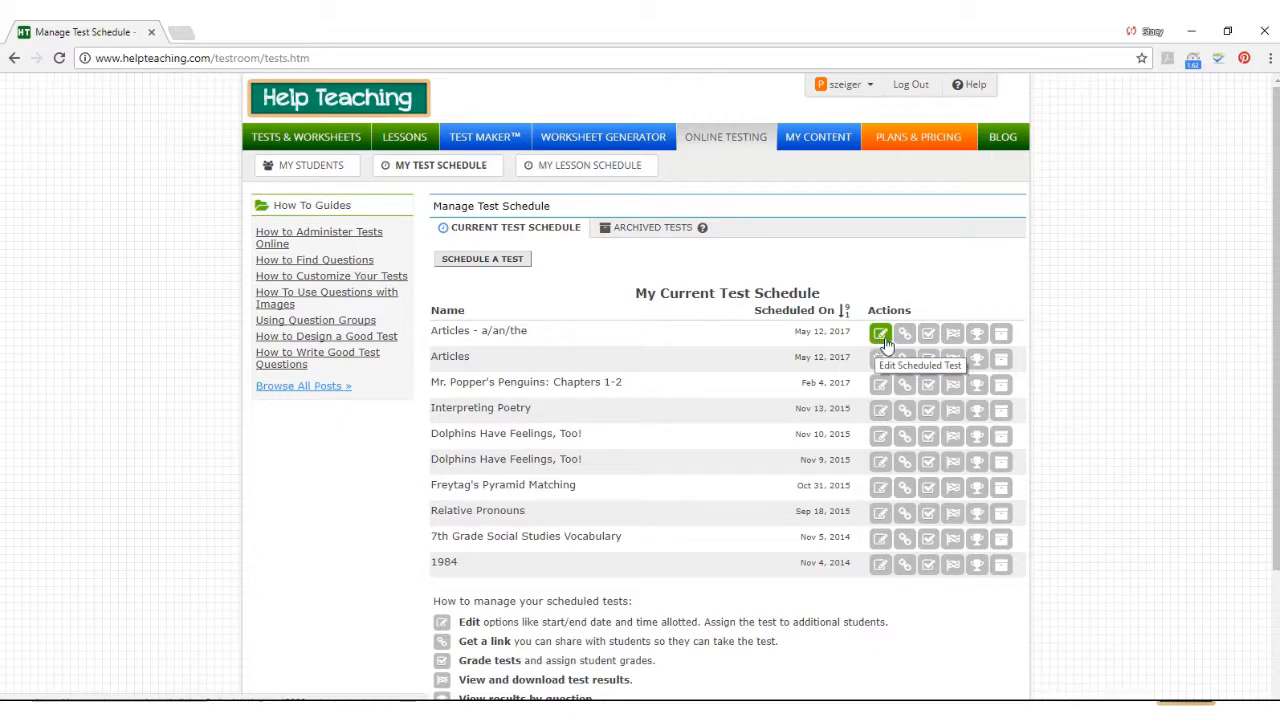
{"action": "mouse_move", "coordinate": [905, 334]}
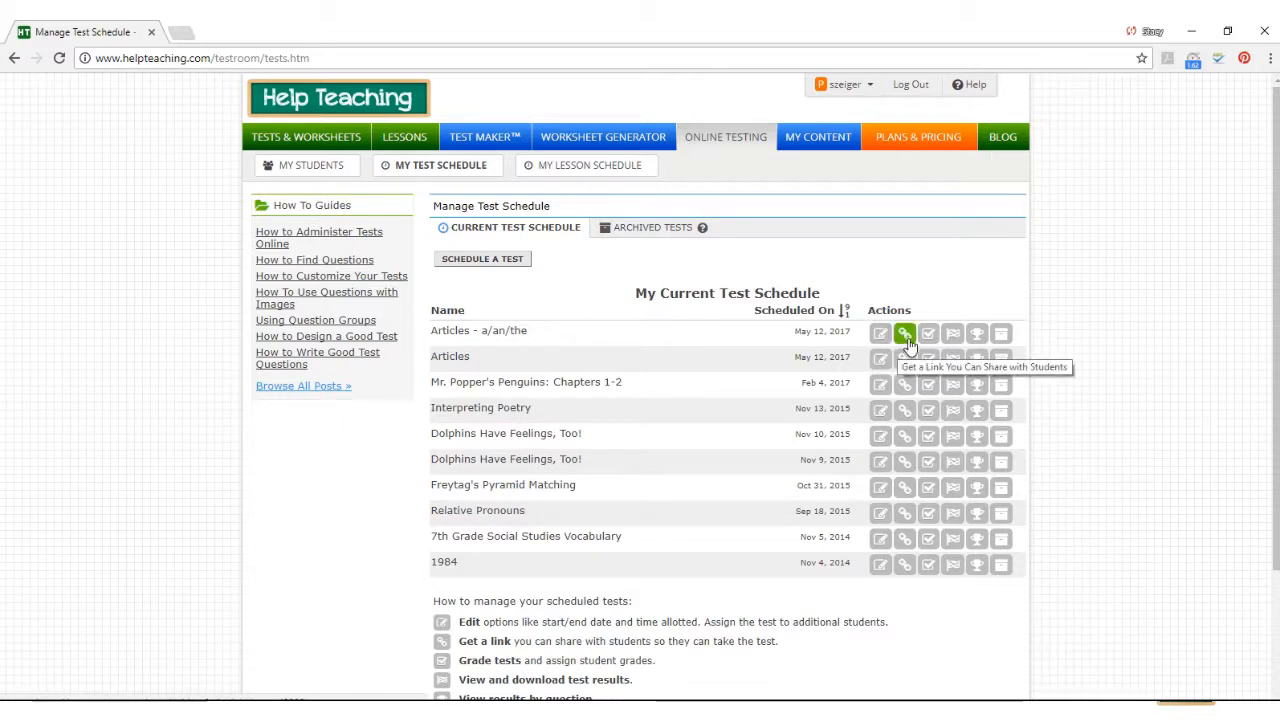
{"action": "left_click", "coordinate": [928, 333]}
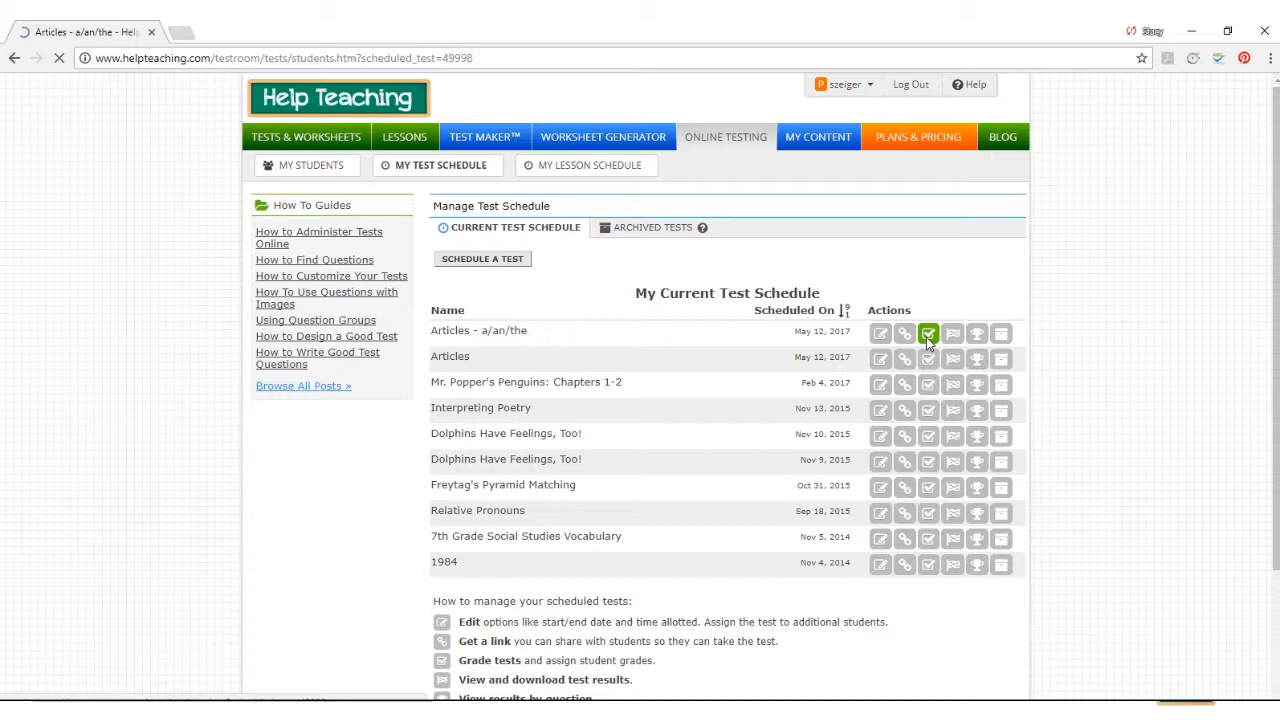
Step: Switch the Articles - a/an/the grading page to its Results By Question tab
{"action": "left_click", "coordinate": [928, 333]}
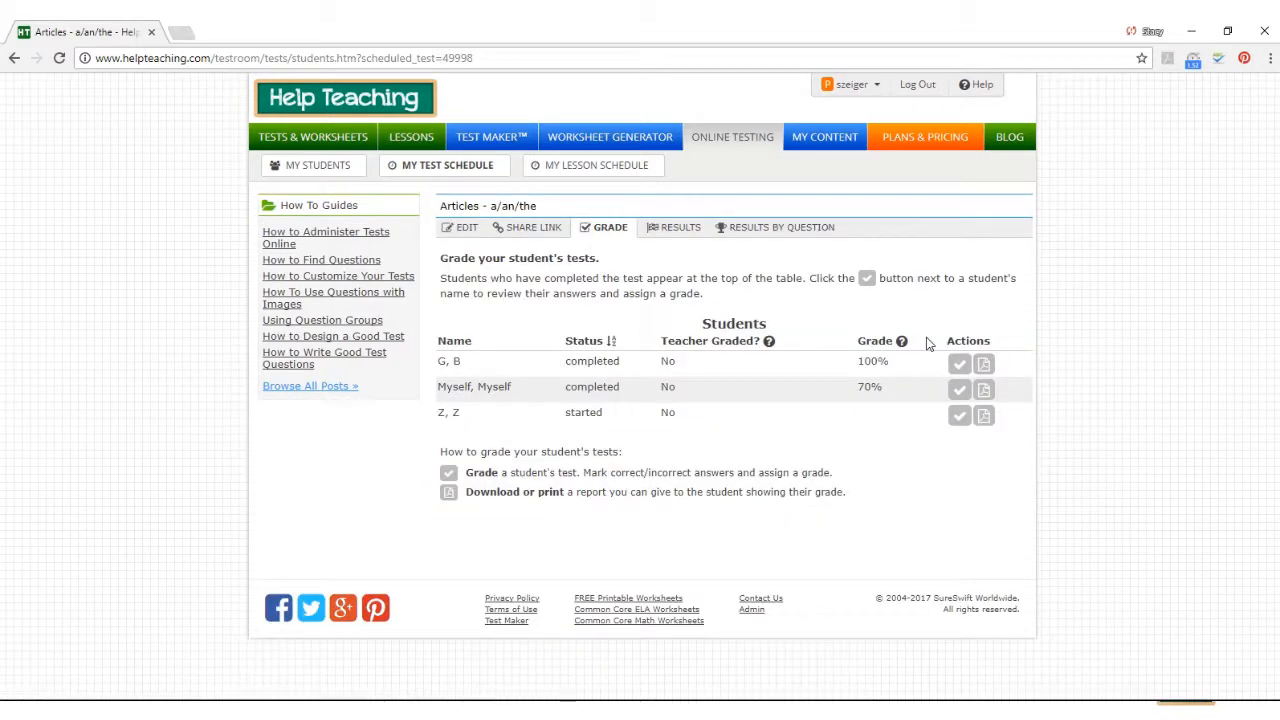
{"action": "mouse_move", "coordinate": [681, 227]}
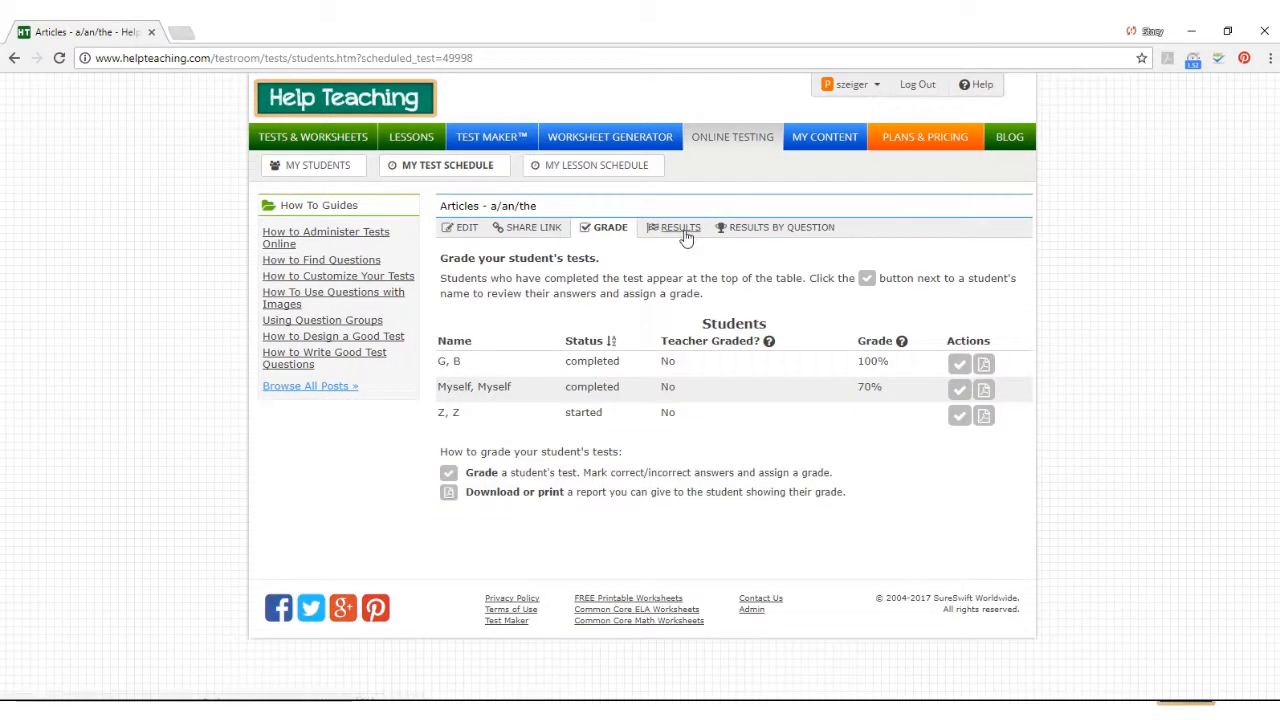
{"action": "mouse_move", "coordinate": [681, 227]}
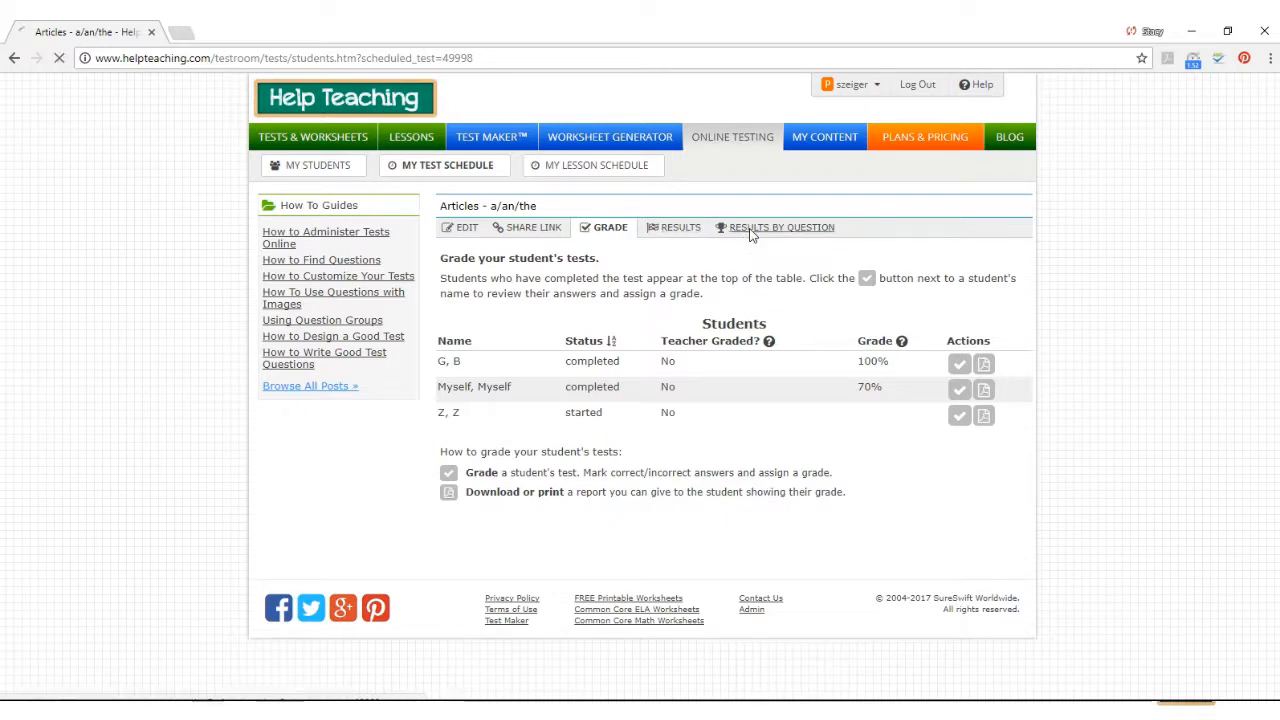
{"action": "left_click", "coordinate": [781, 227]}
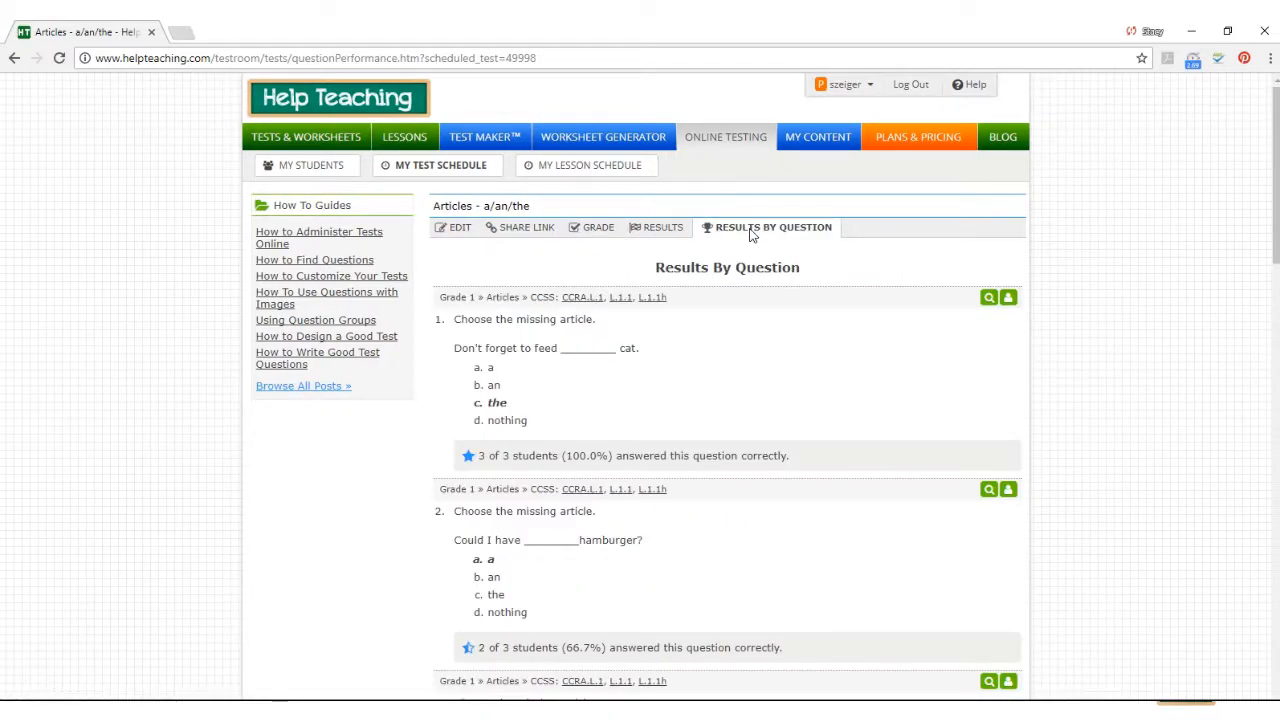
{"action": "mouse_move", "coordinate": [701, 363]}
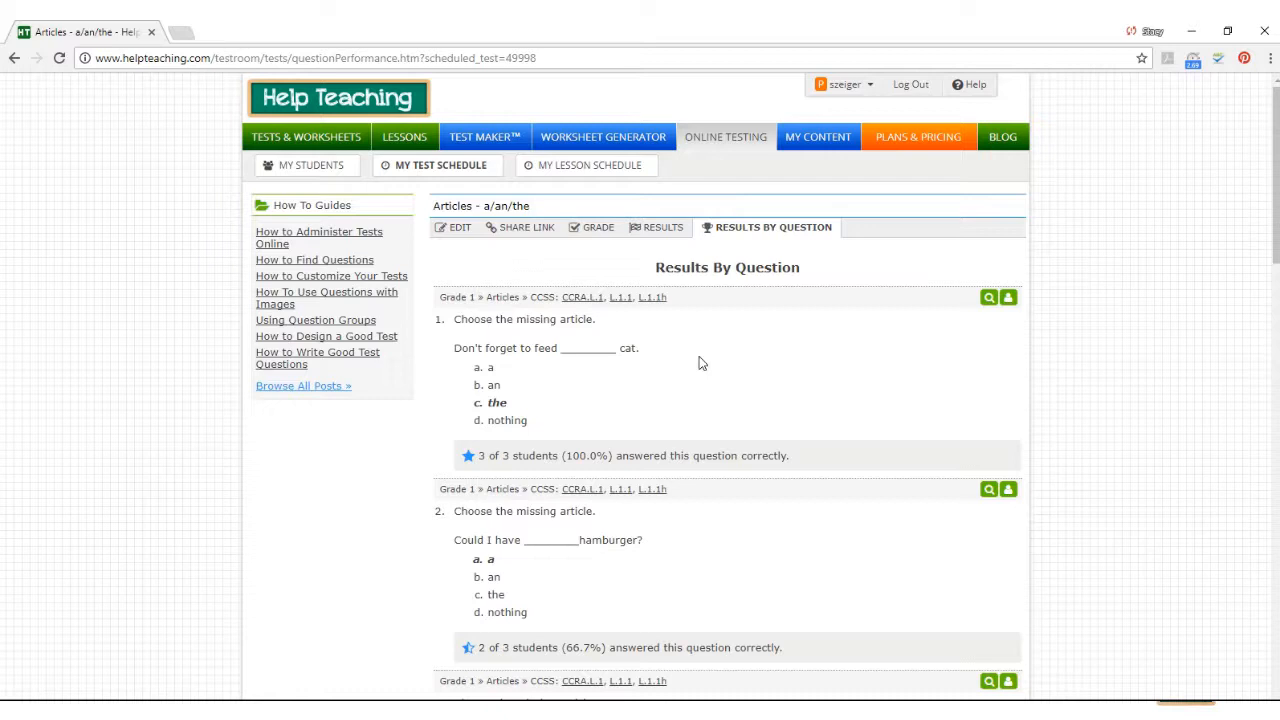